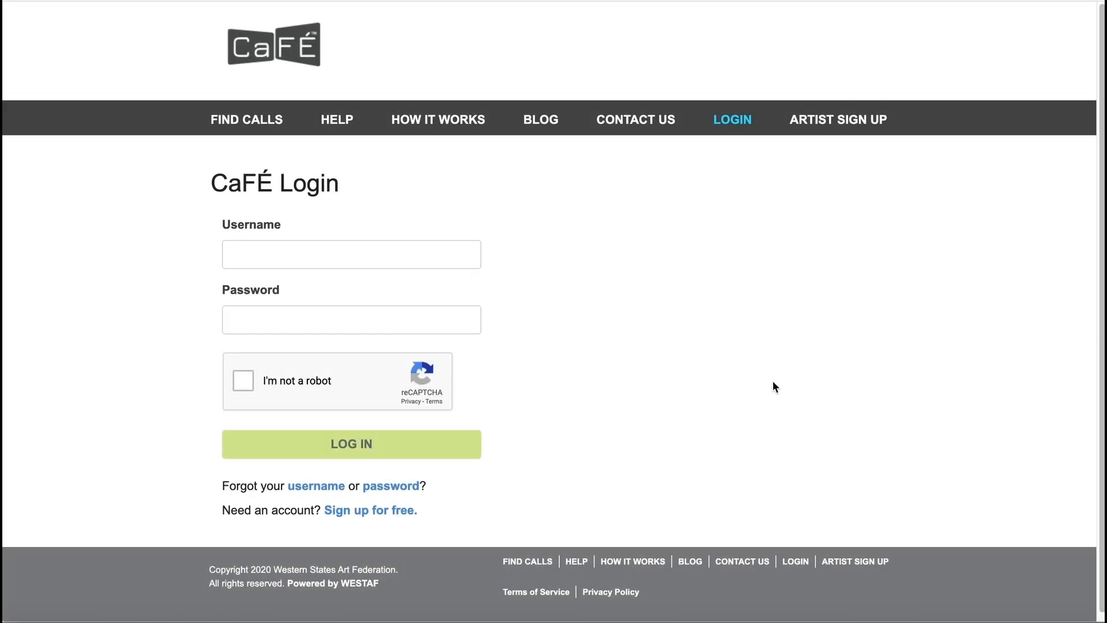
Log in as 'cafevideos', confirming the 'I'm not a robot' check.
click(351, 254)
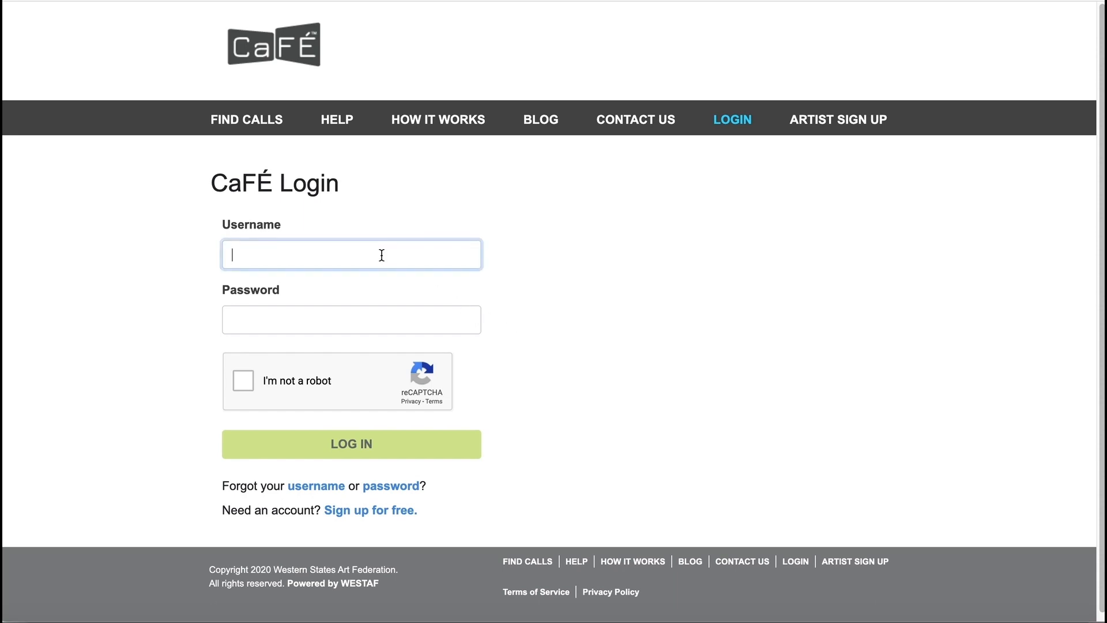
text(cafevideos)
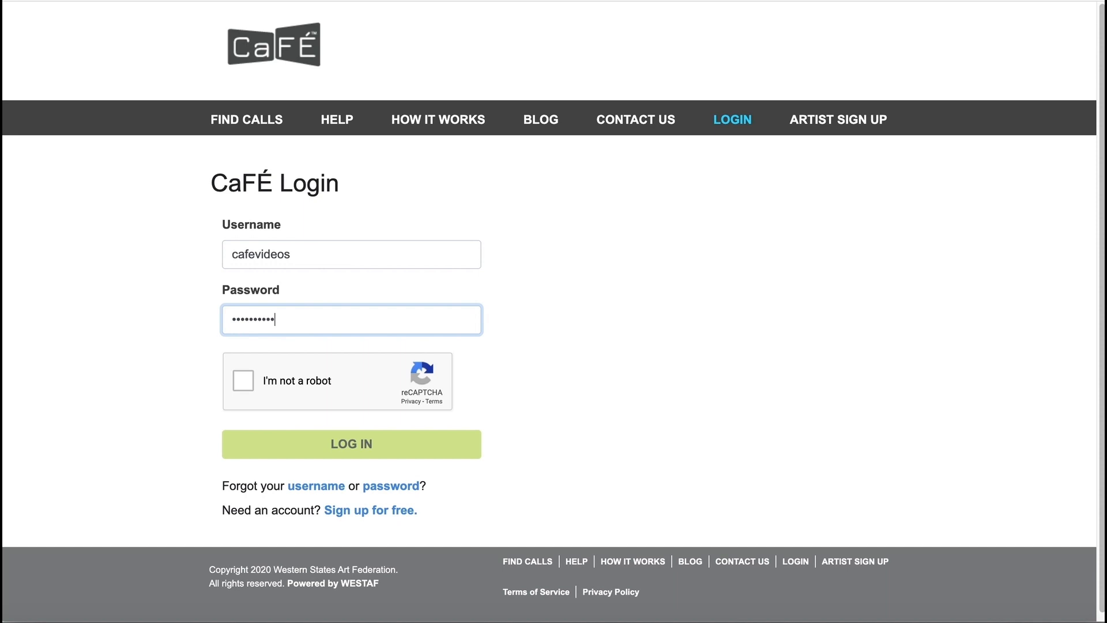
click(242, 380)
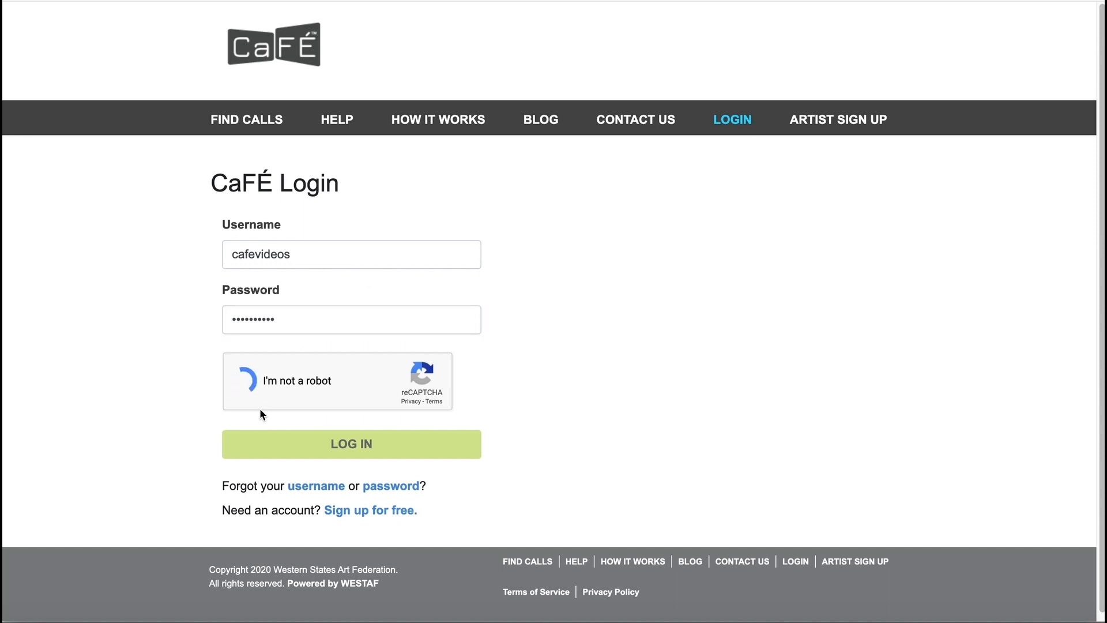
click(350, 444)
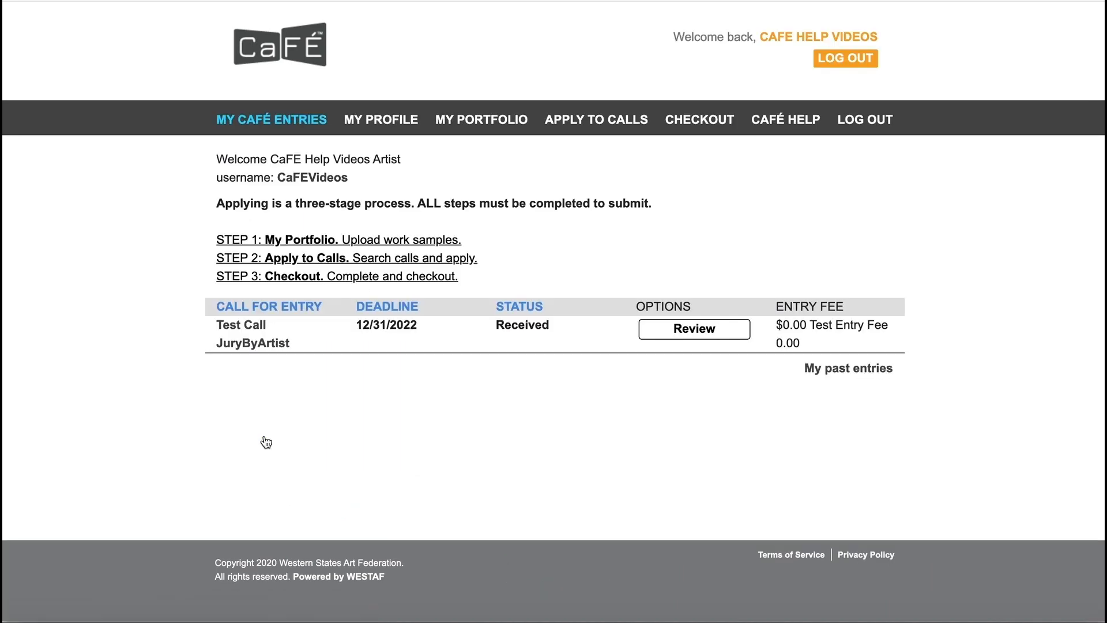
Go to My Portfolio and review the 5 images, 2 audio and 2 video samples.
click(481, 119)
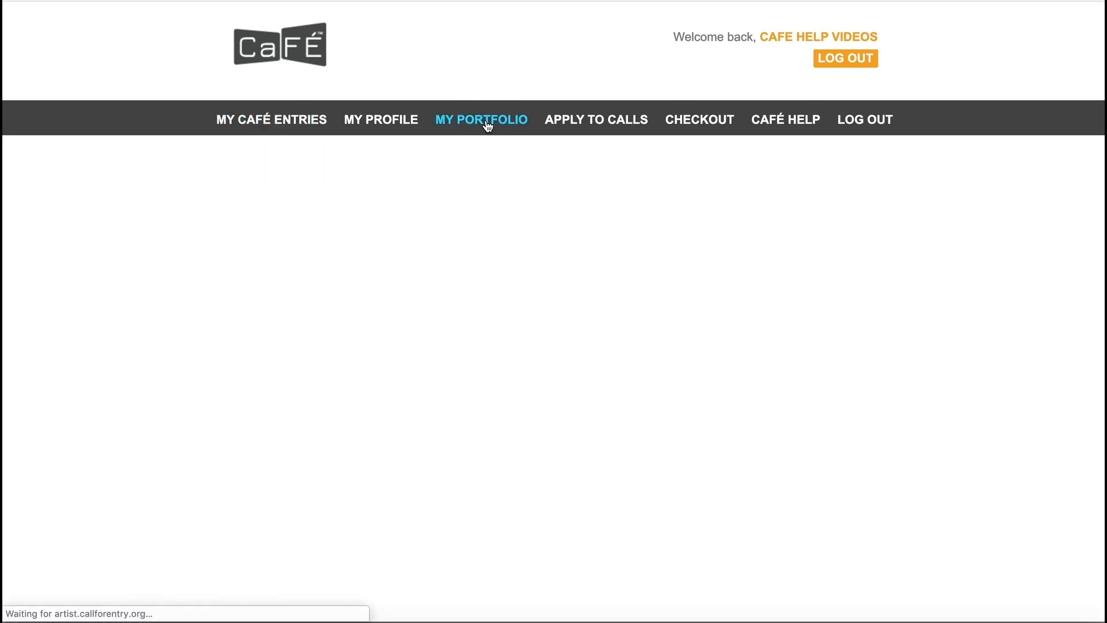
click(482, 119)
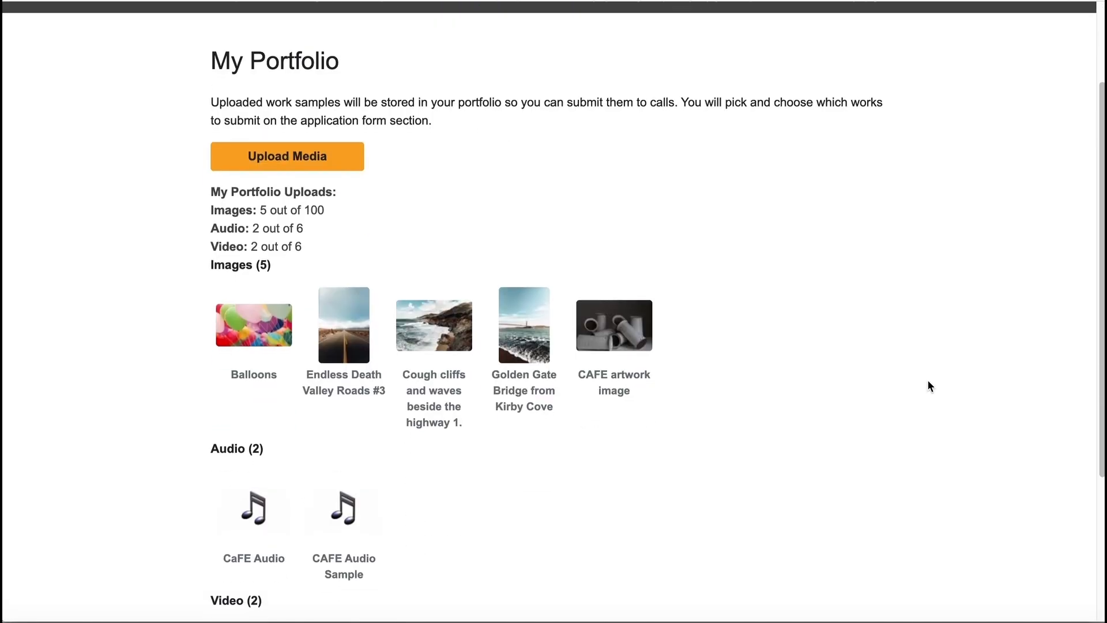
scroll(down, 3)
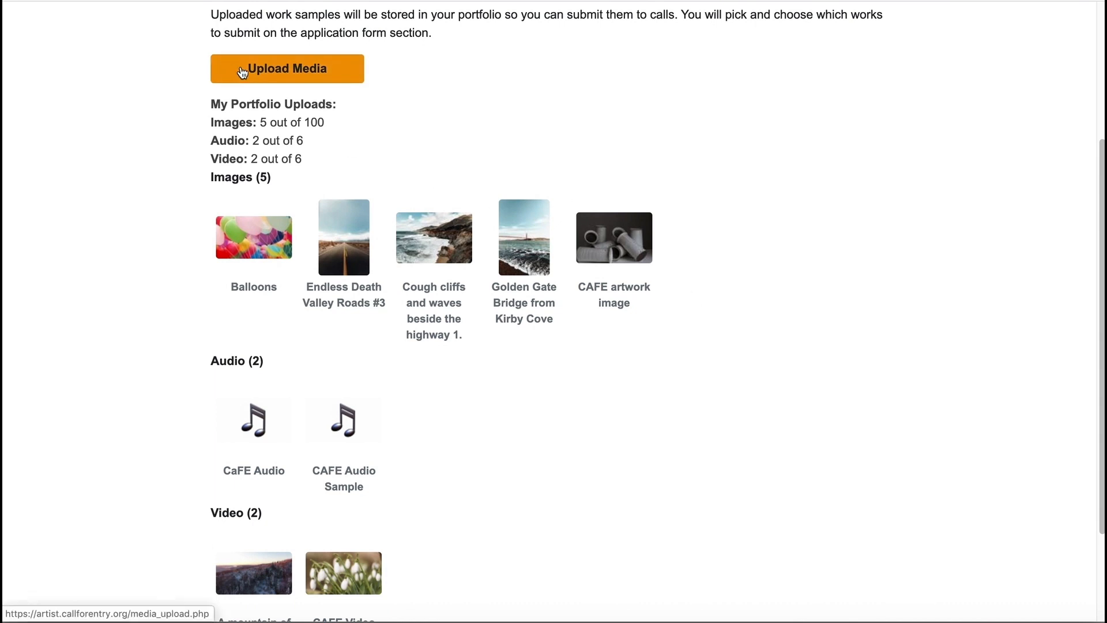
Start an Upload Media of type Image and attach tom-crew-bEnqcCWMxzc-unsplash.jpg.
click(287, 68)
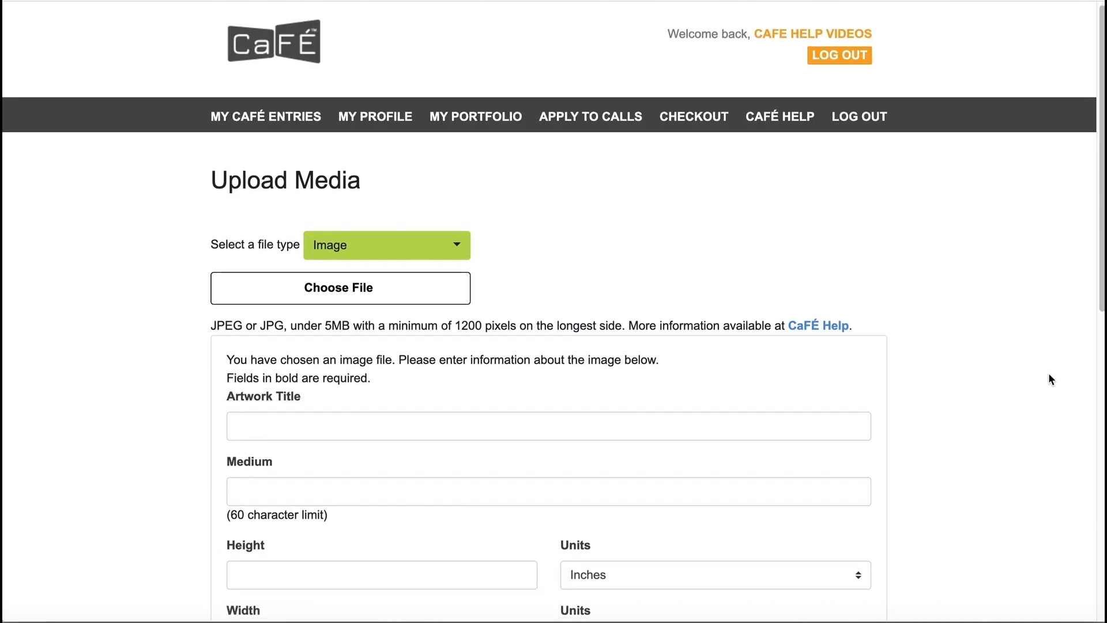
scroll(down, 3)
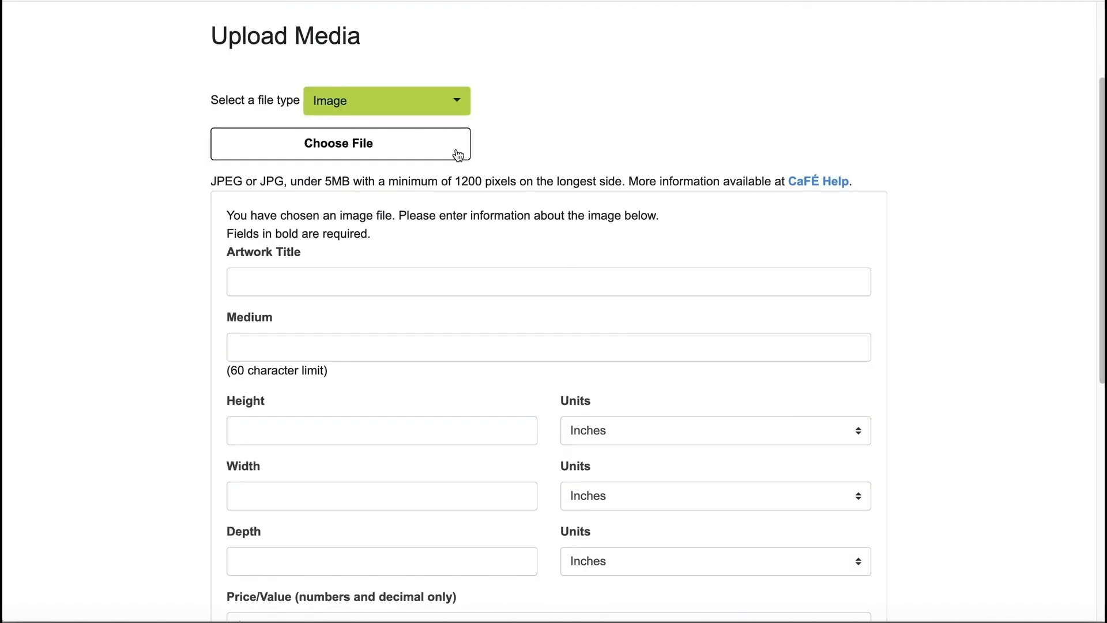
click(386, 101)
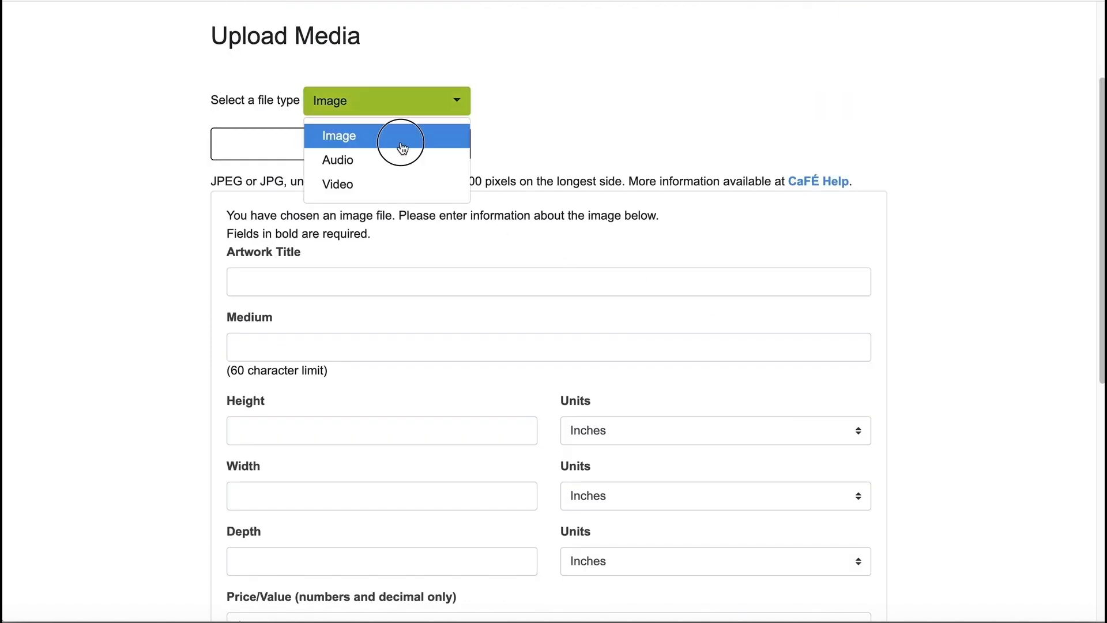
click(338, 136)
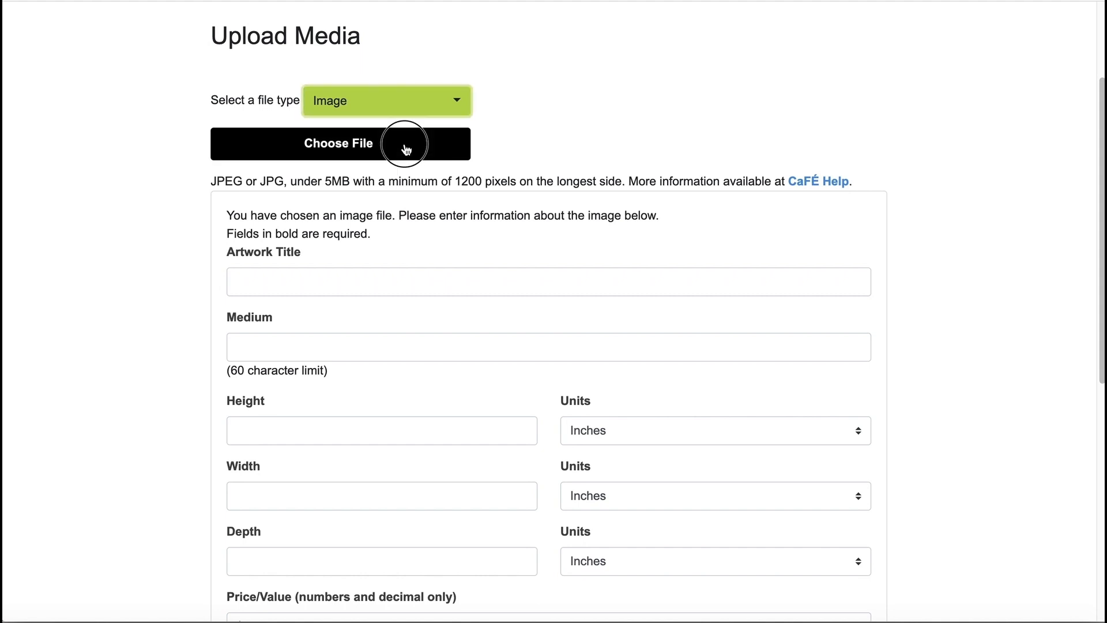
click(339, 143)
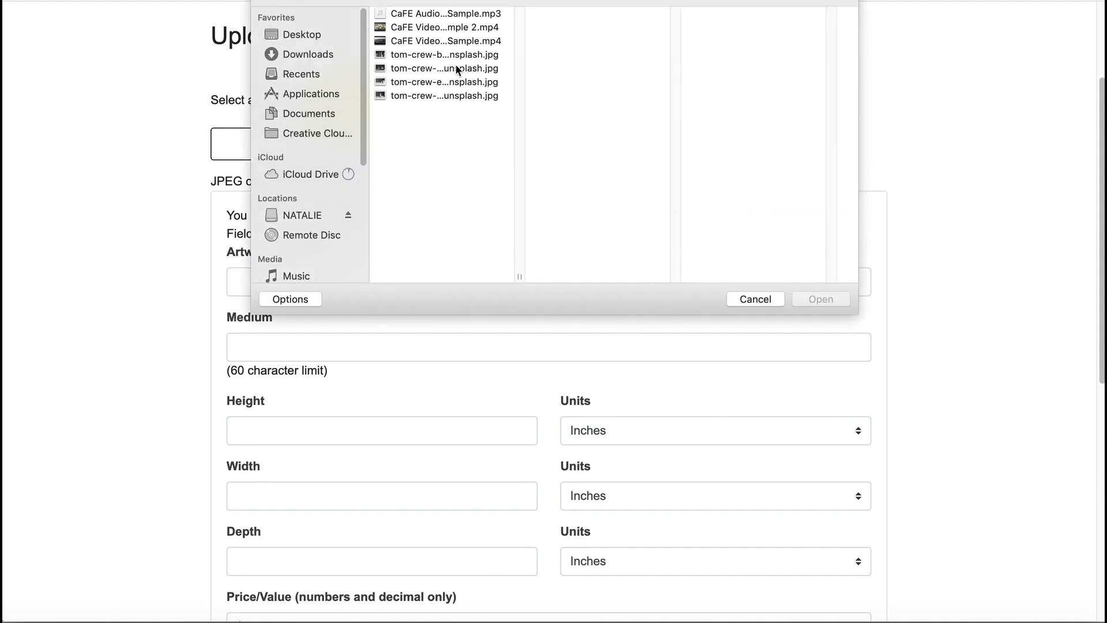
click(444, 54)
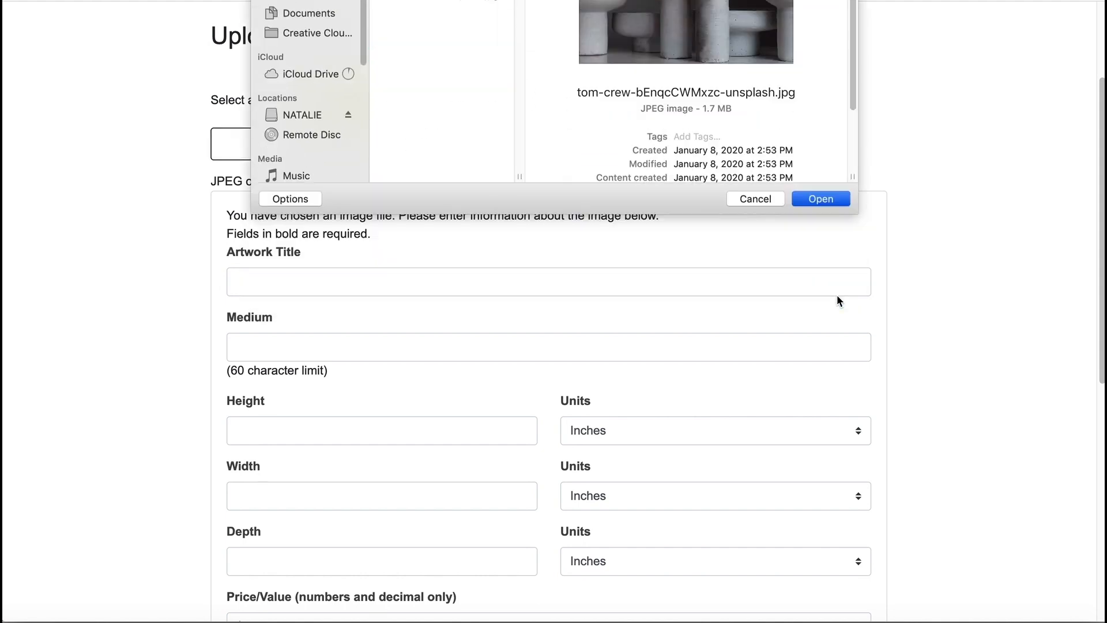
click(820, 199)
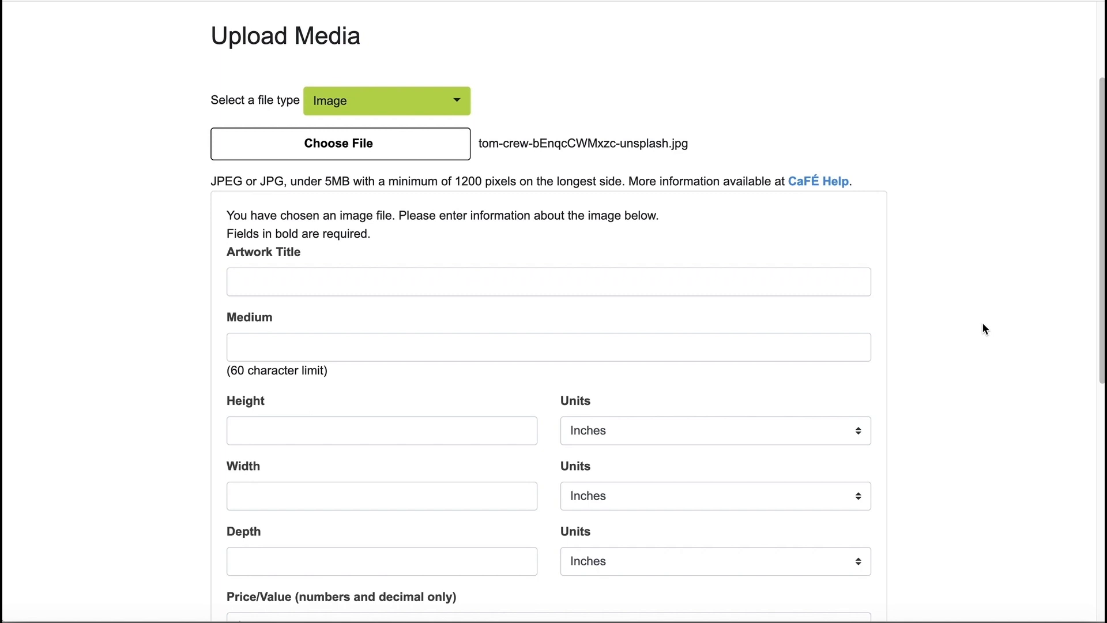
Fill the image details: title, Ceramics medium, 5×7×0.25 in, $200, year 2020.
scroll(down, 3)
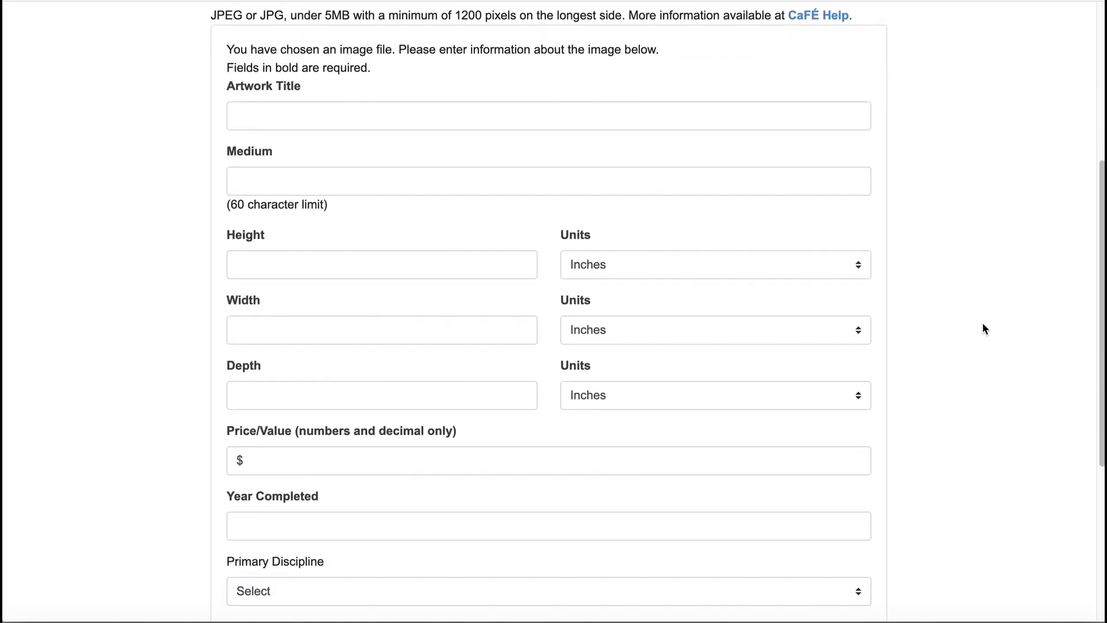
scroll(down, 3)
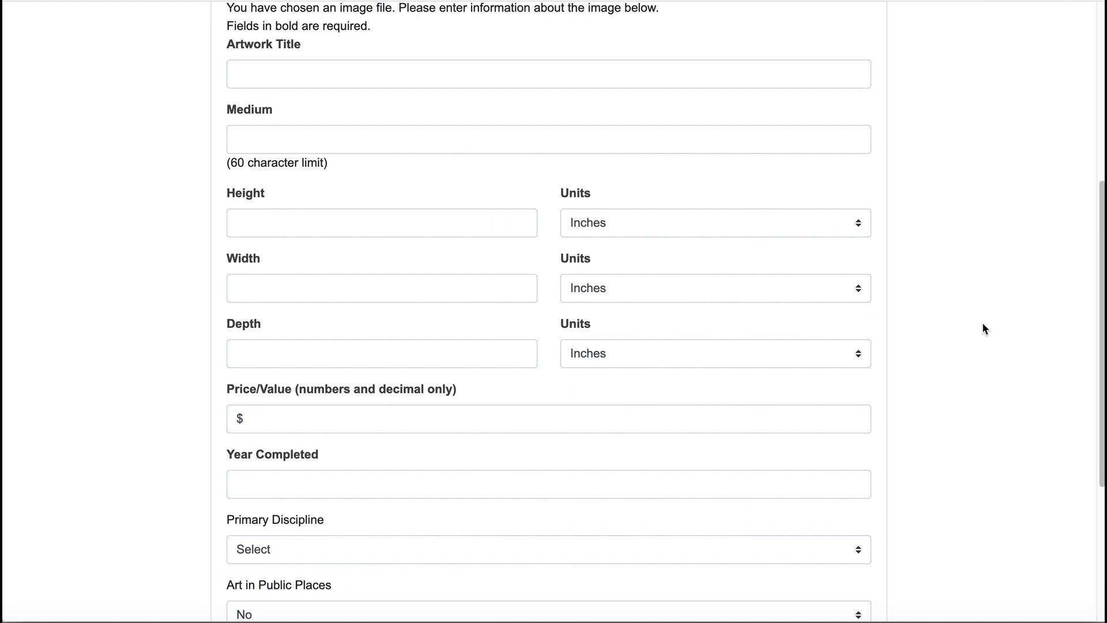
text(CaFE Artwork Image upl)
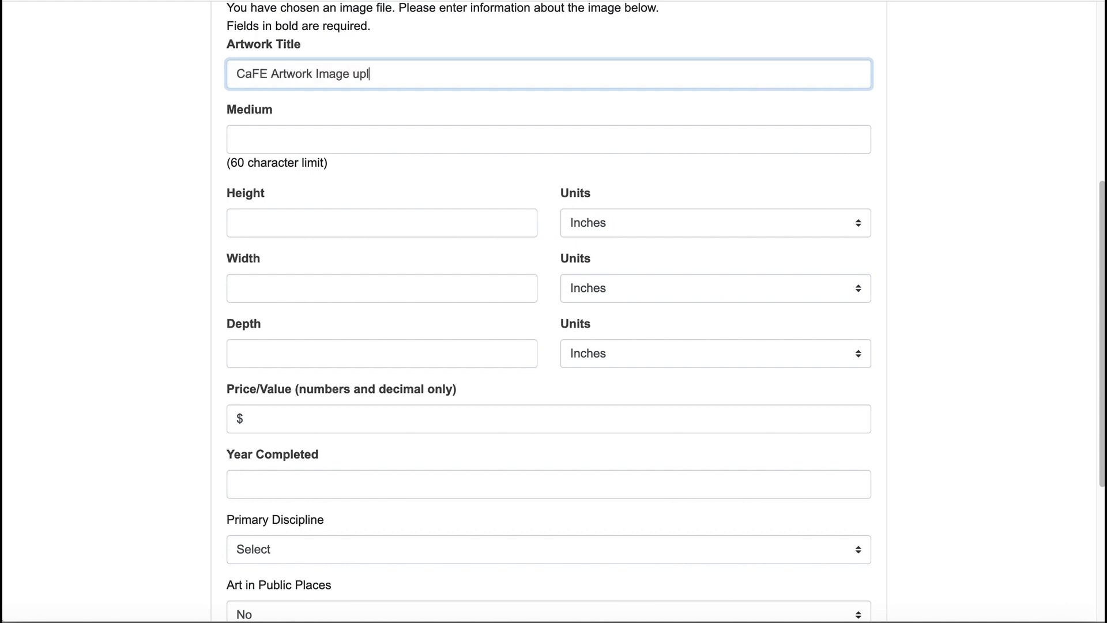
text(Ceramics)
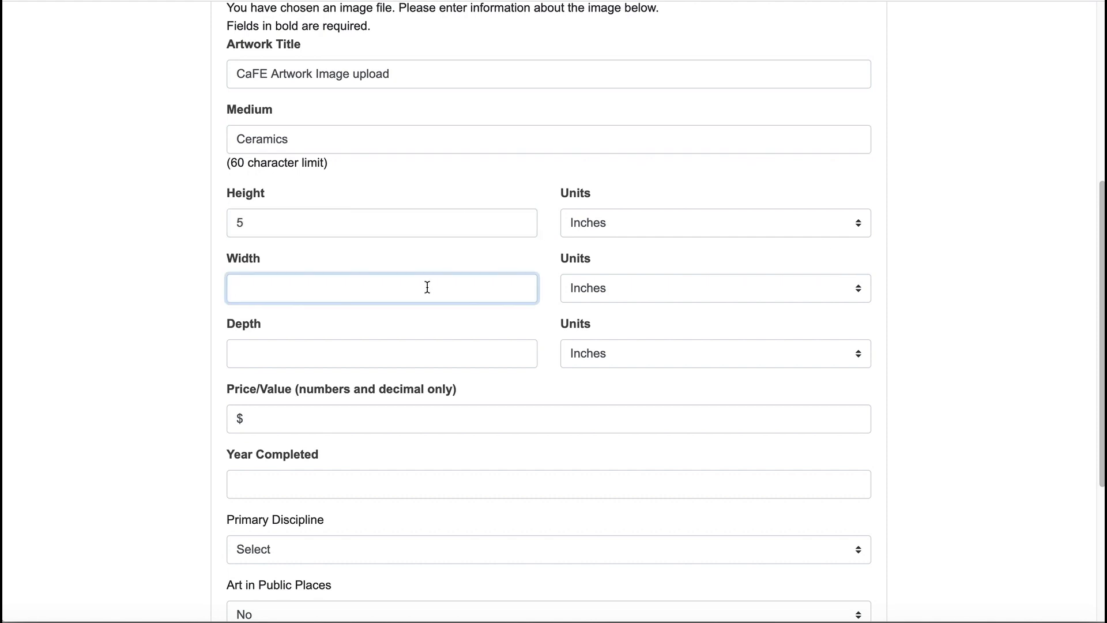
text(7)
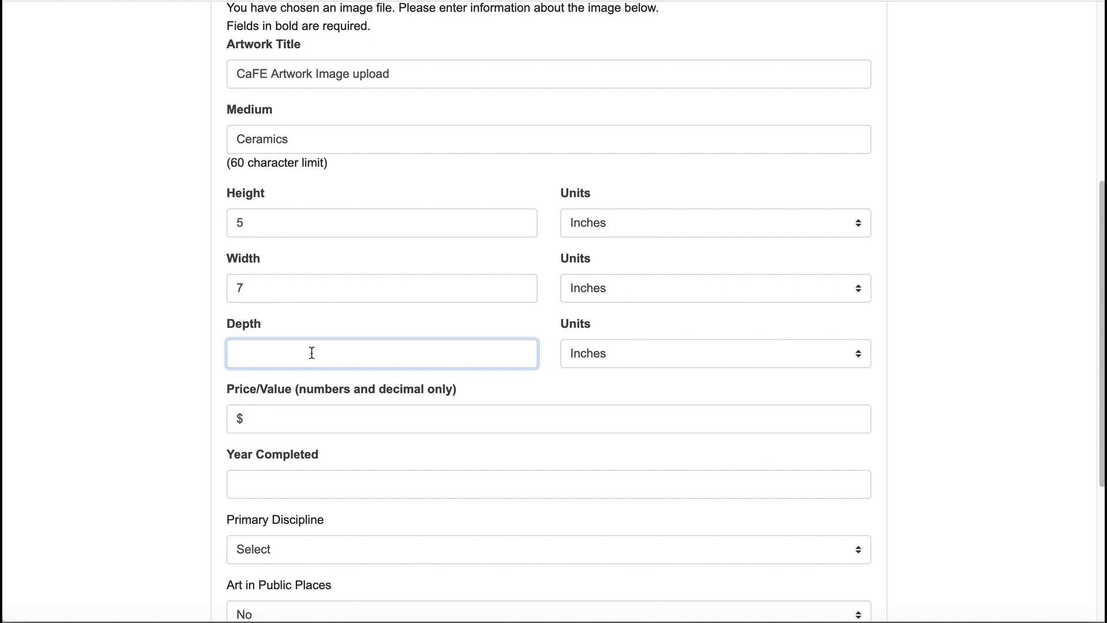
text(0.25)
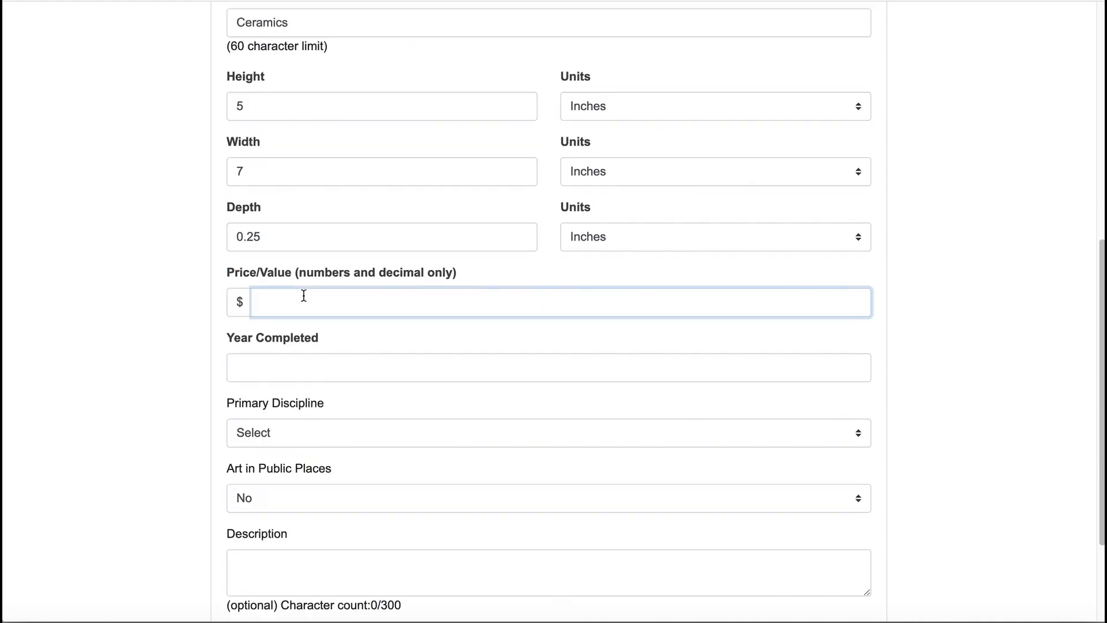
text(2020)
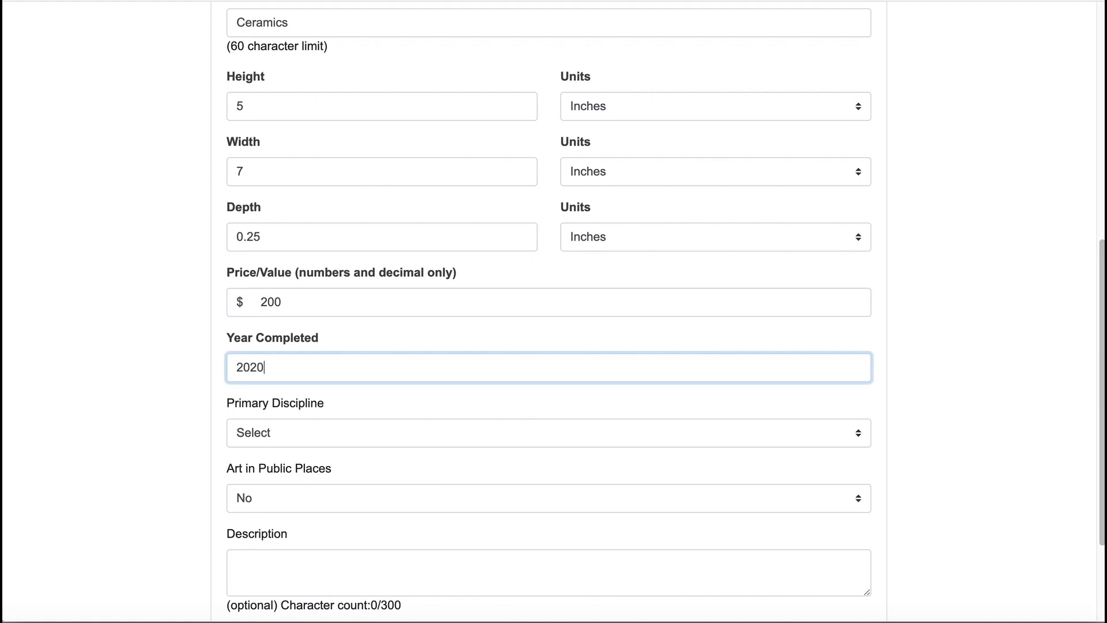
Add the image to My Portfolio and wait for processing to finish.
scroll(down, 3)
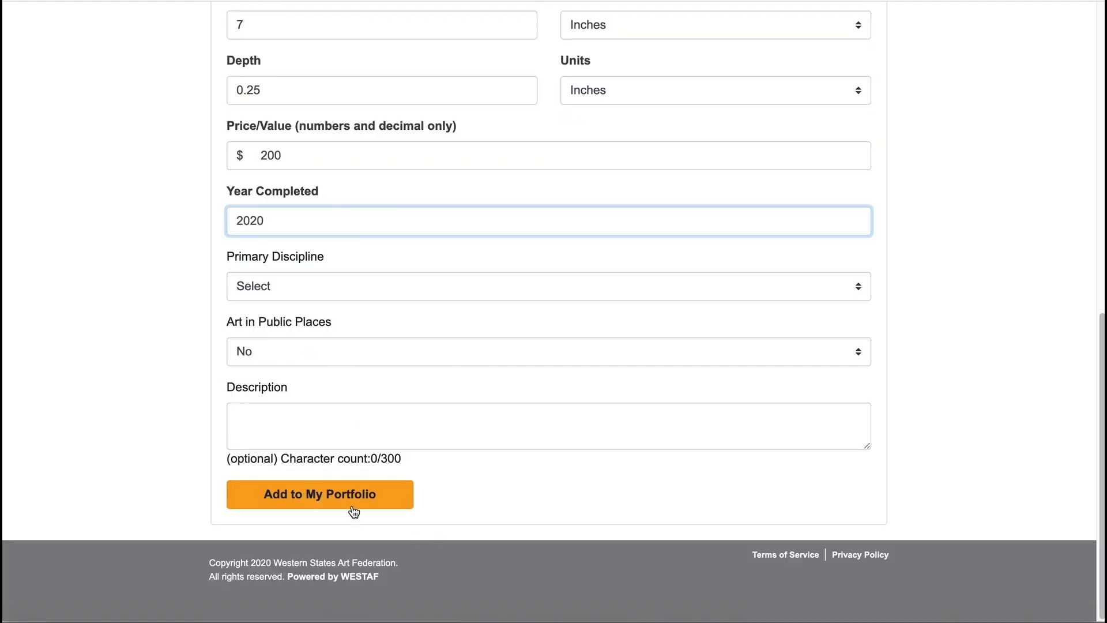
click(319, 493)
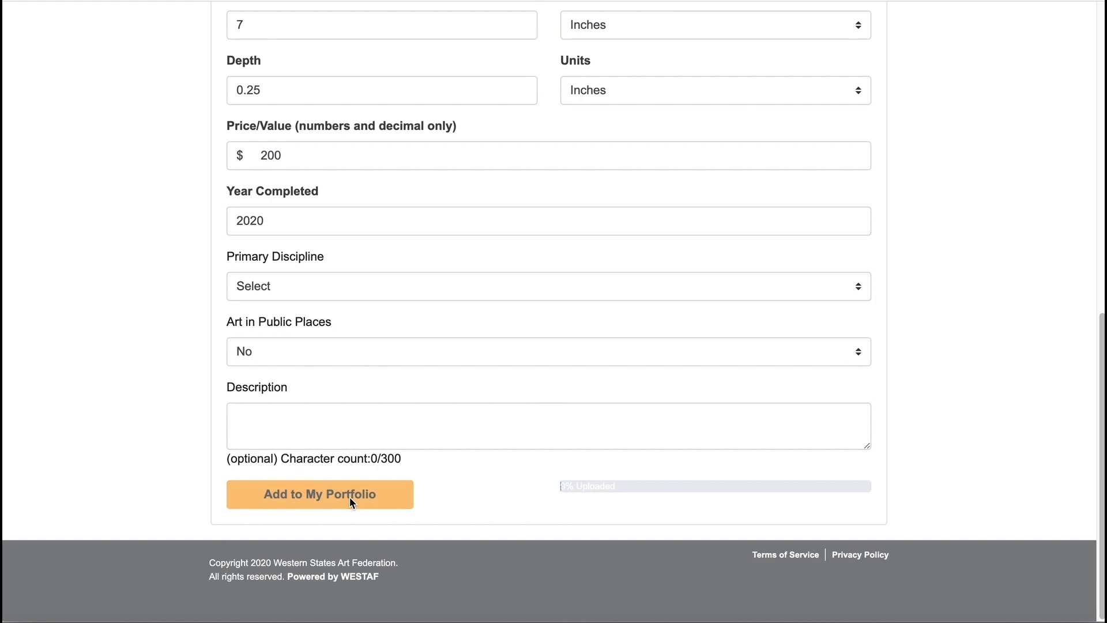
click(320, 494)
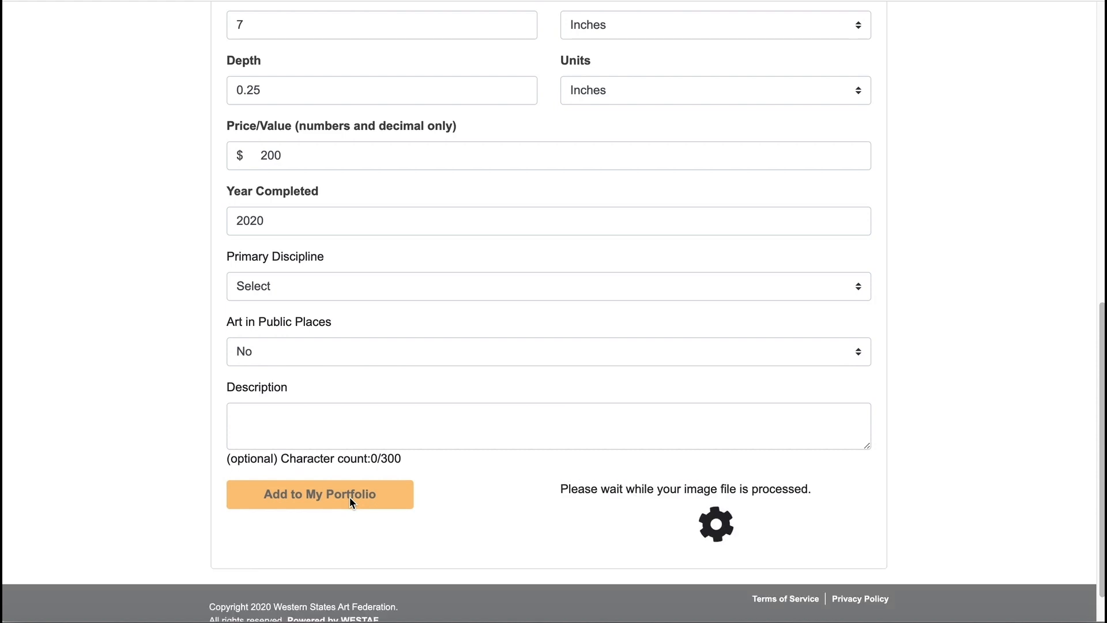
click(319, 494)
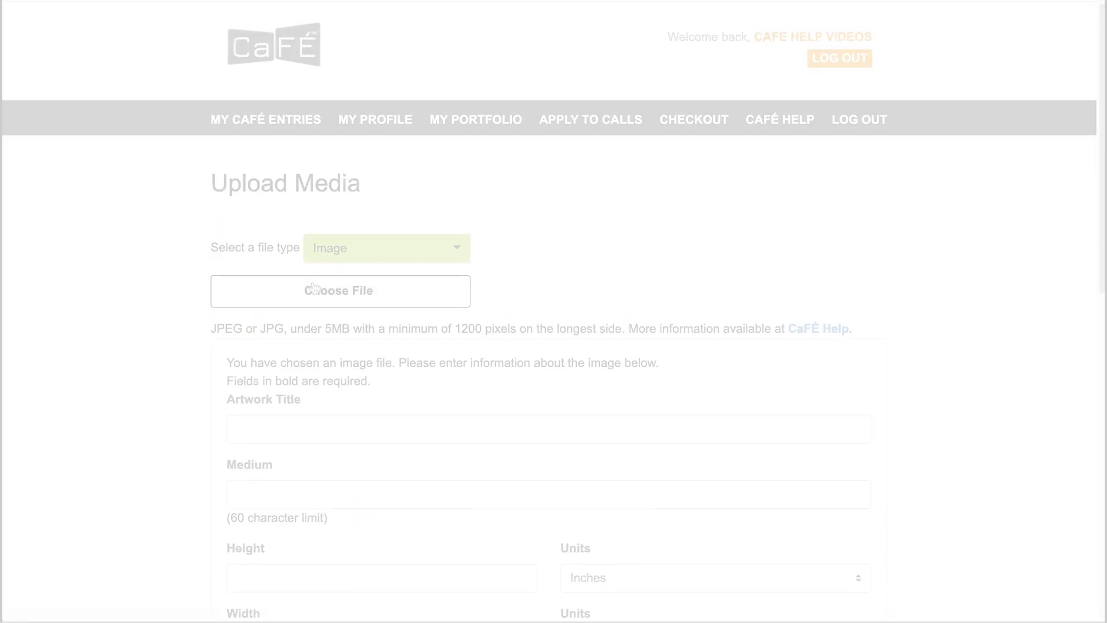
Set the file type to Audio and attach CaFE Audio Work Sample.mp3.
click(386, 248)
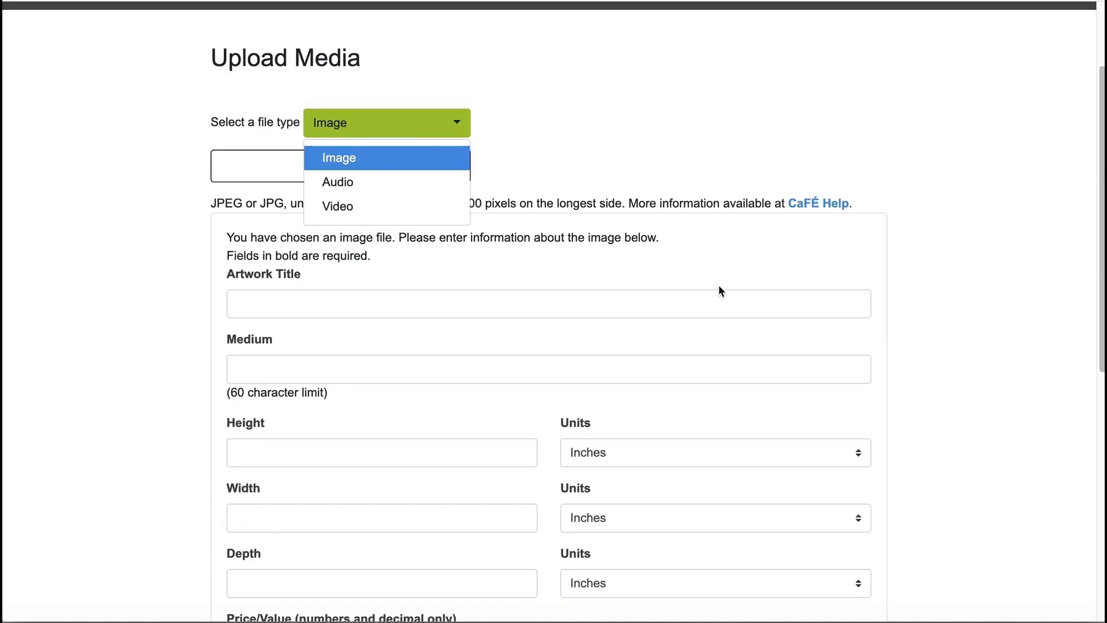
click(337, 181)
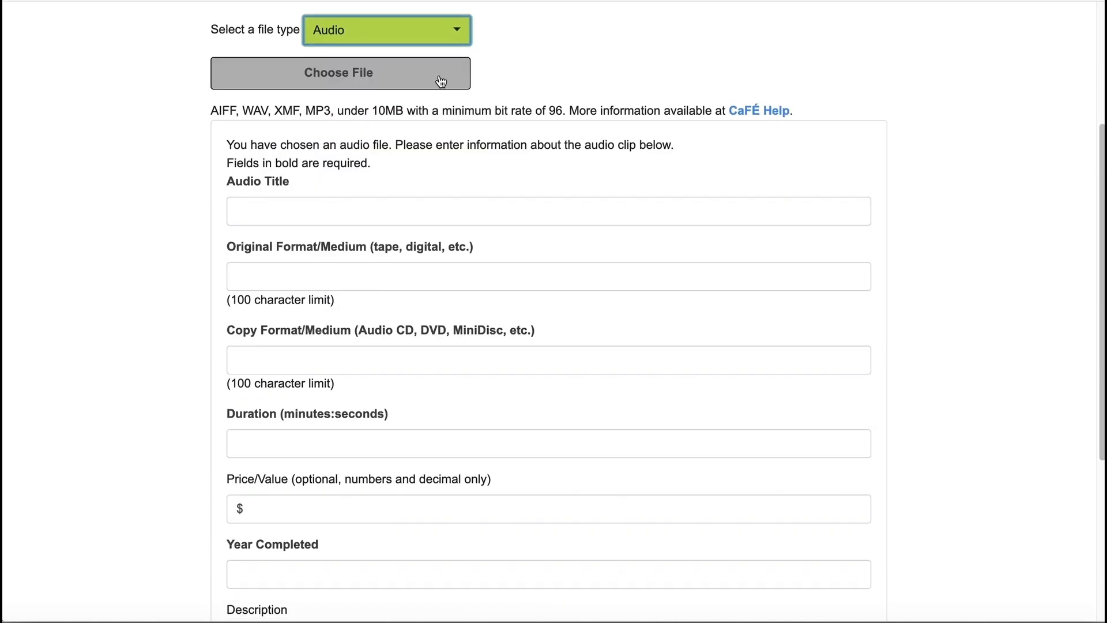
click(339, 73)
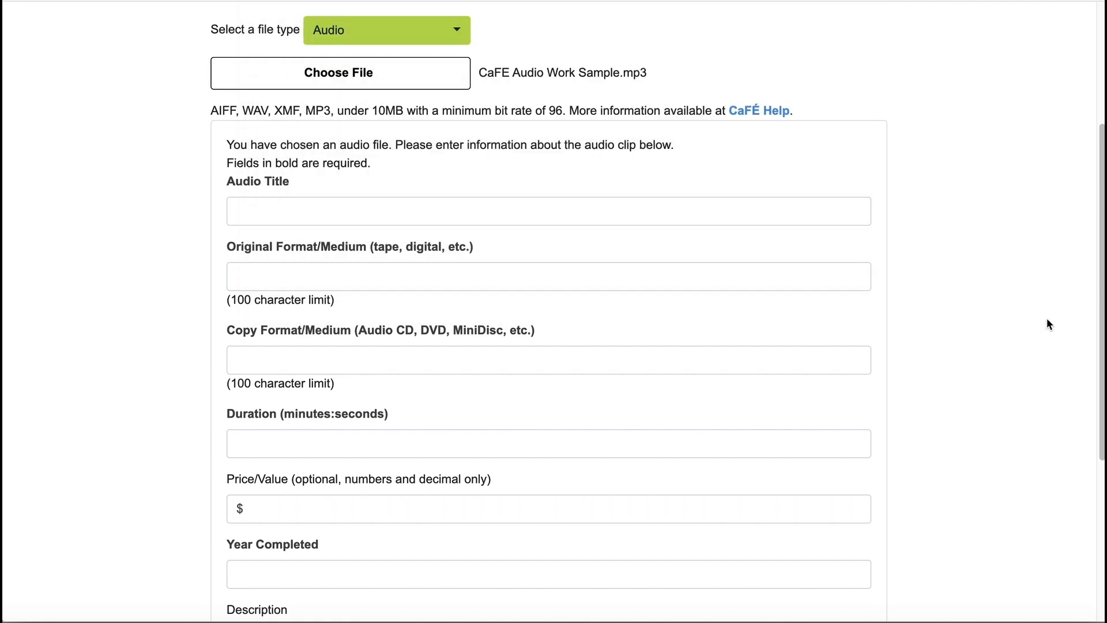
scroll(down, 3)
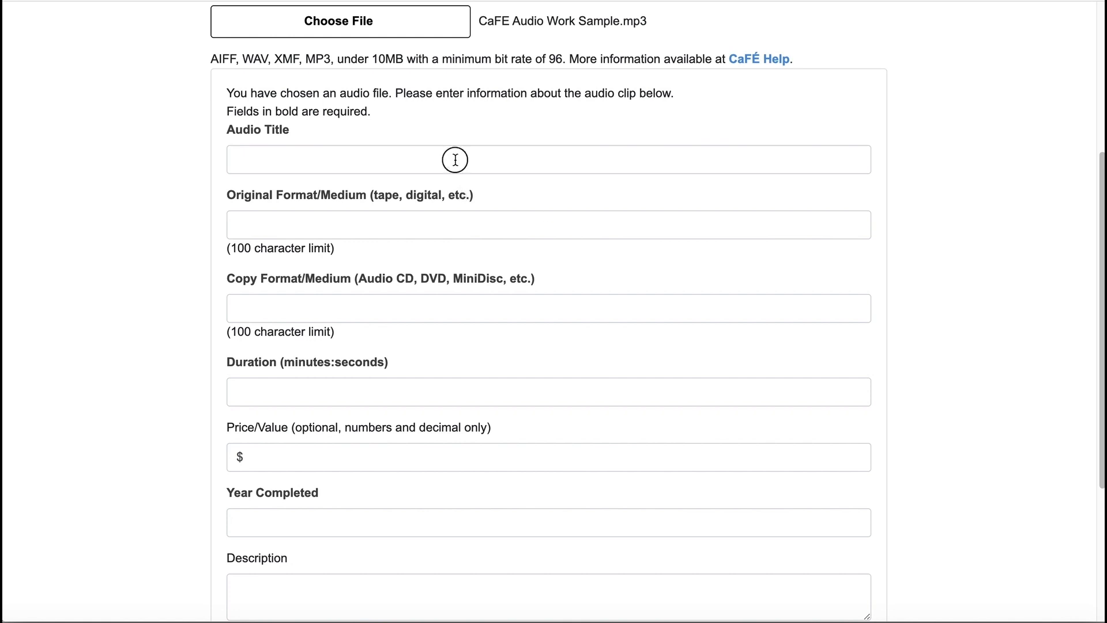
Fill the audio details: title CaFE Audio Sample, Digital original, DVD copy, 3:30, 2020.
text(CaFE Audio S)
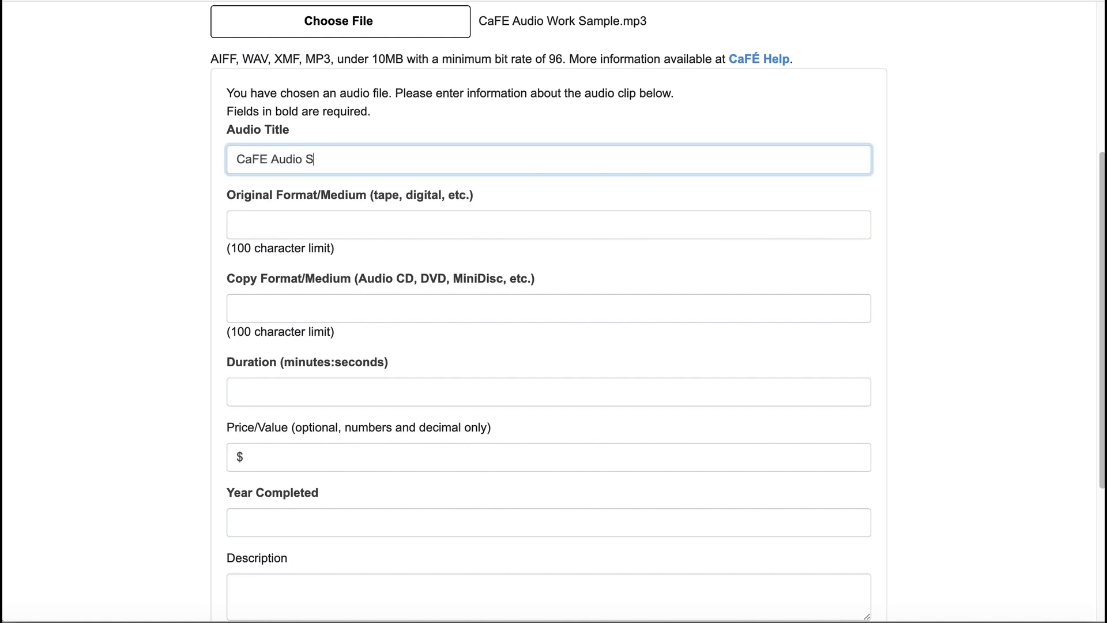
text(D)
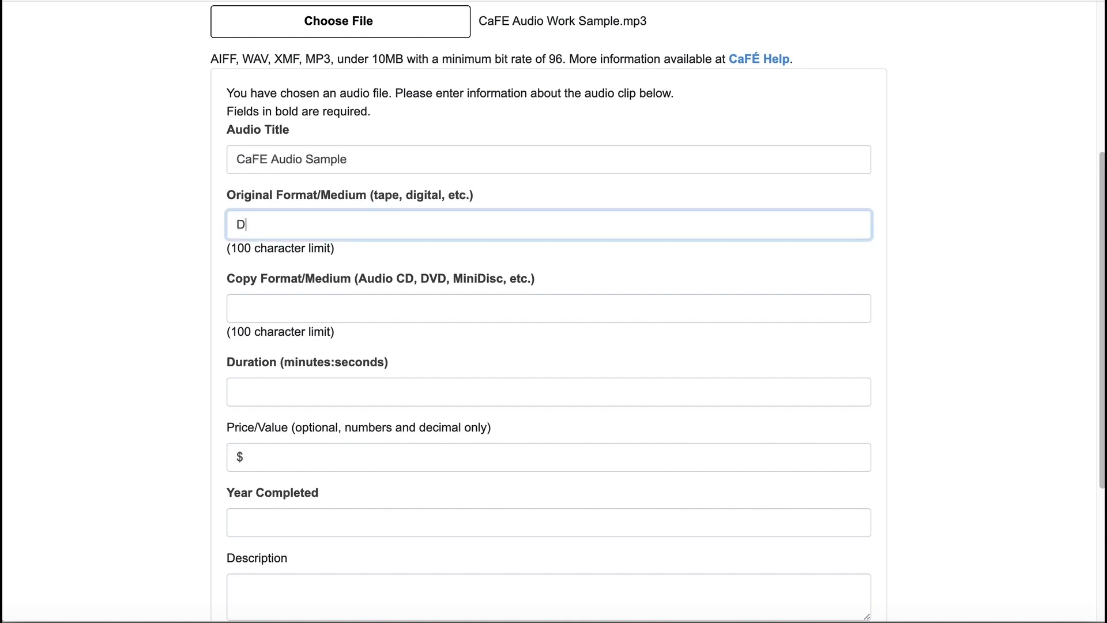
text(DVD)
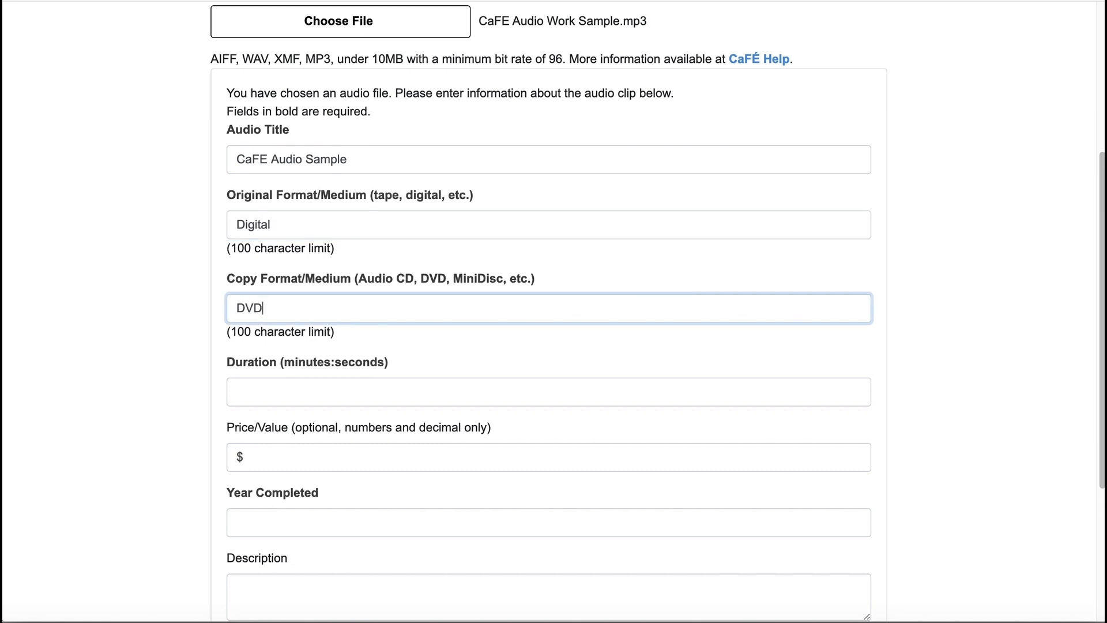
text(3:30)
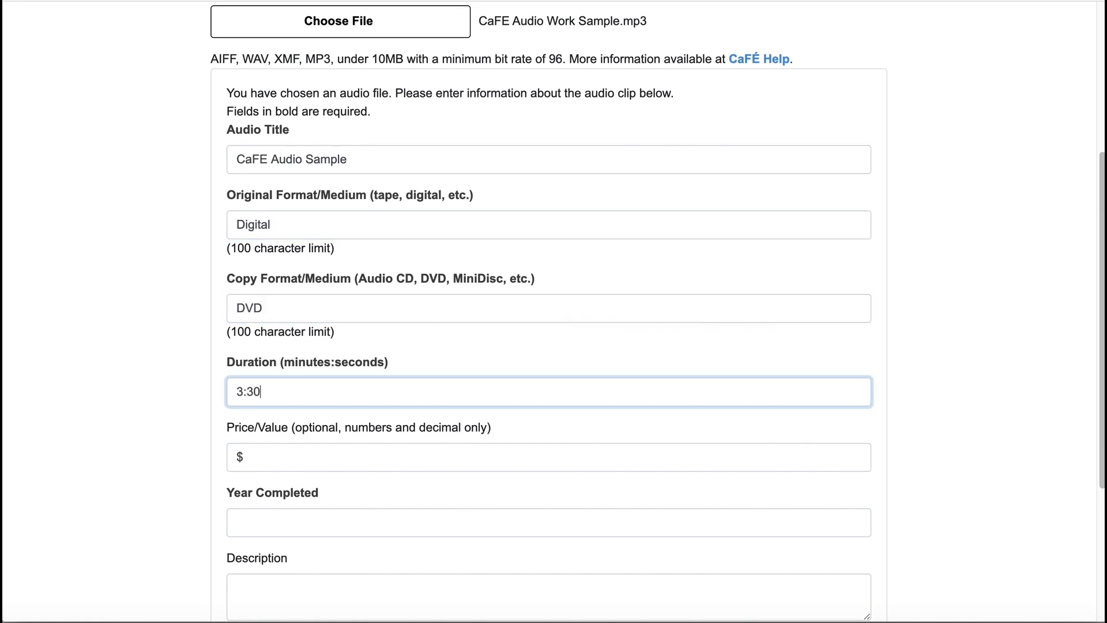
text(2)
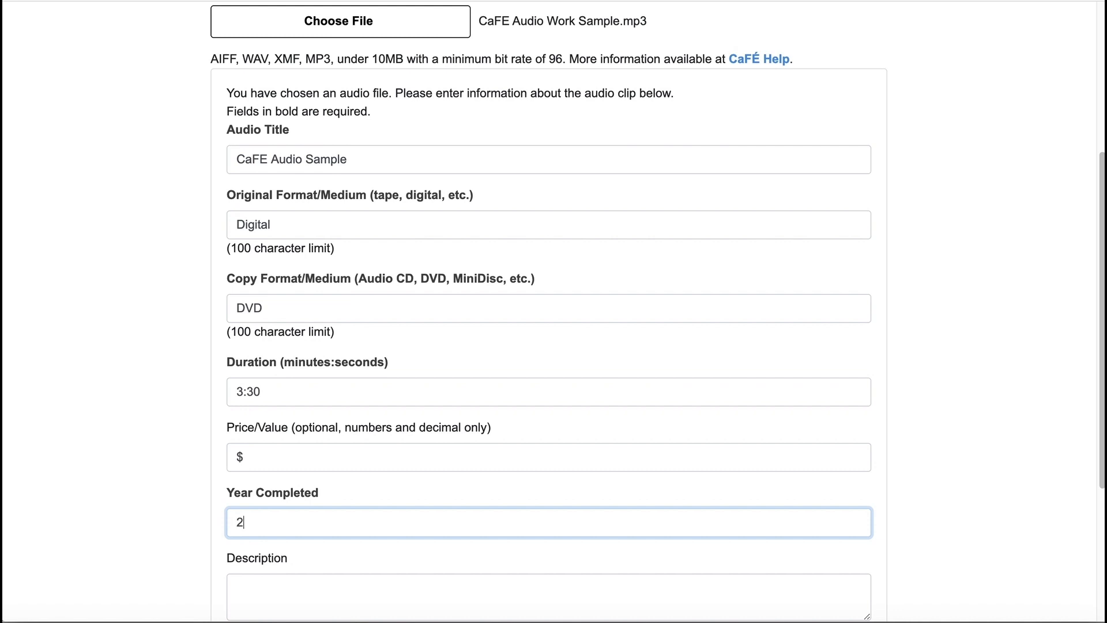
text(020)
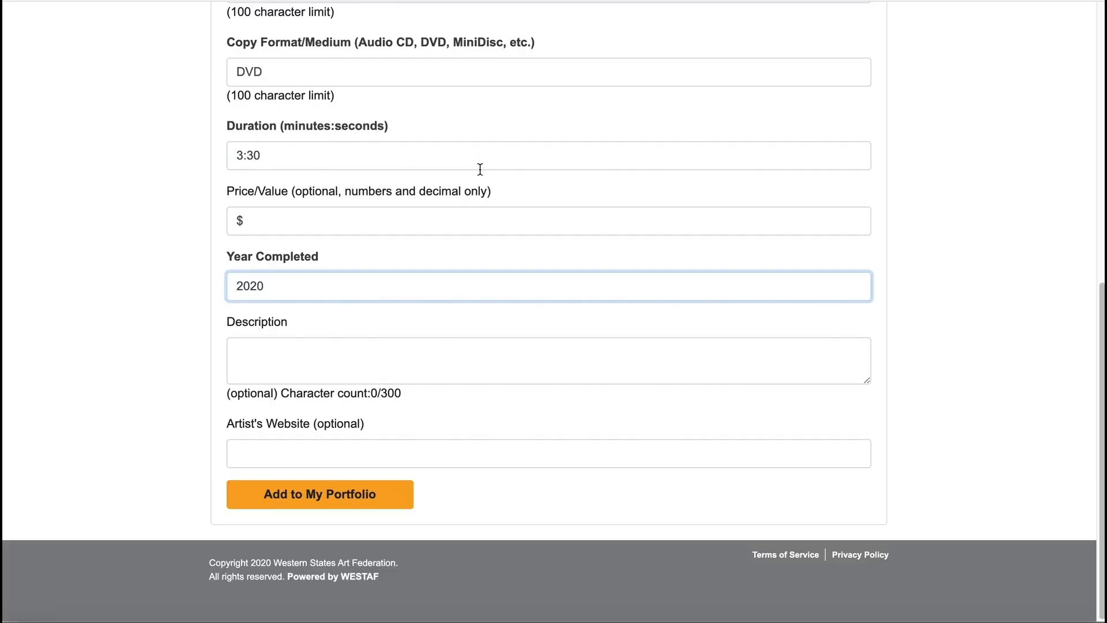
Add the audio sample to My Portfolio and wait for processing.
click(320, 494)
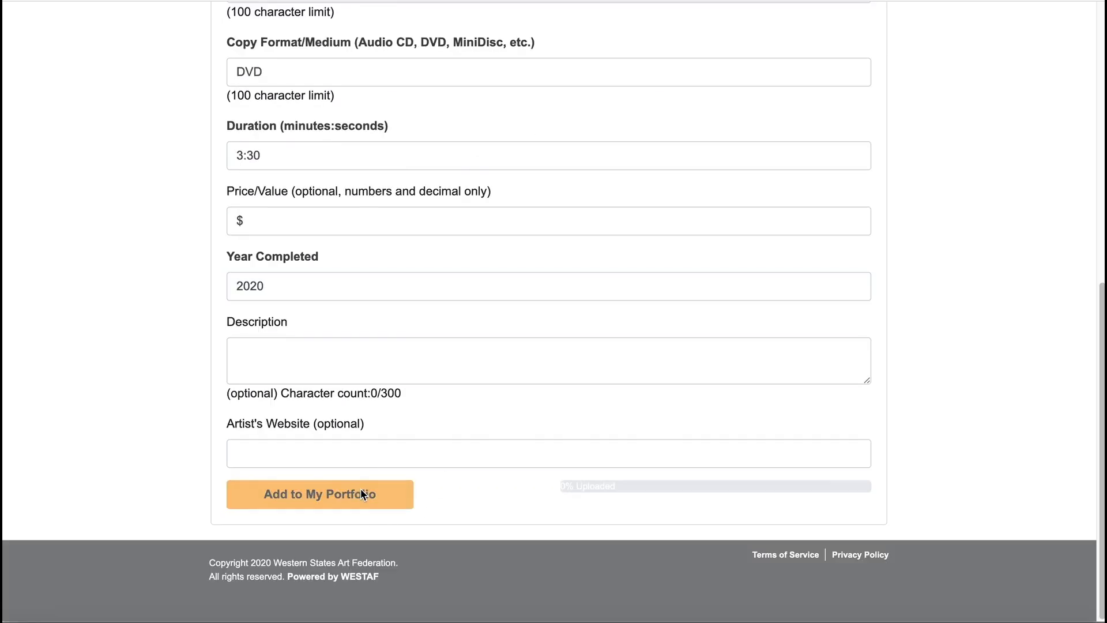
click(319, 494)
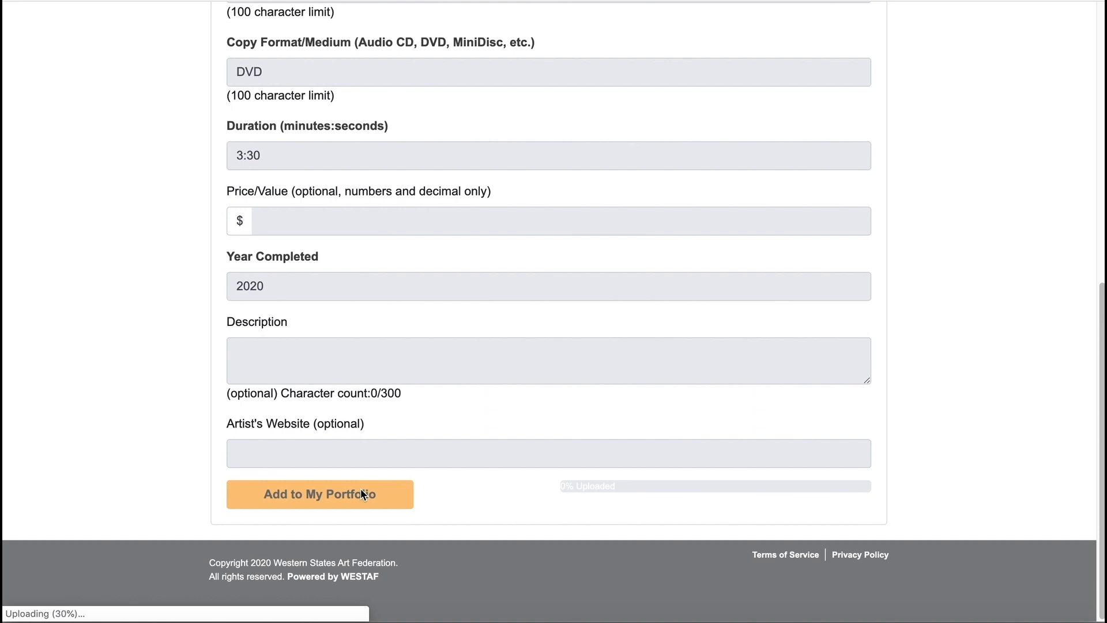
click(320, 493)
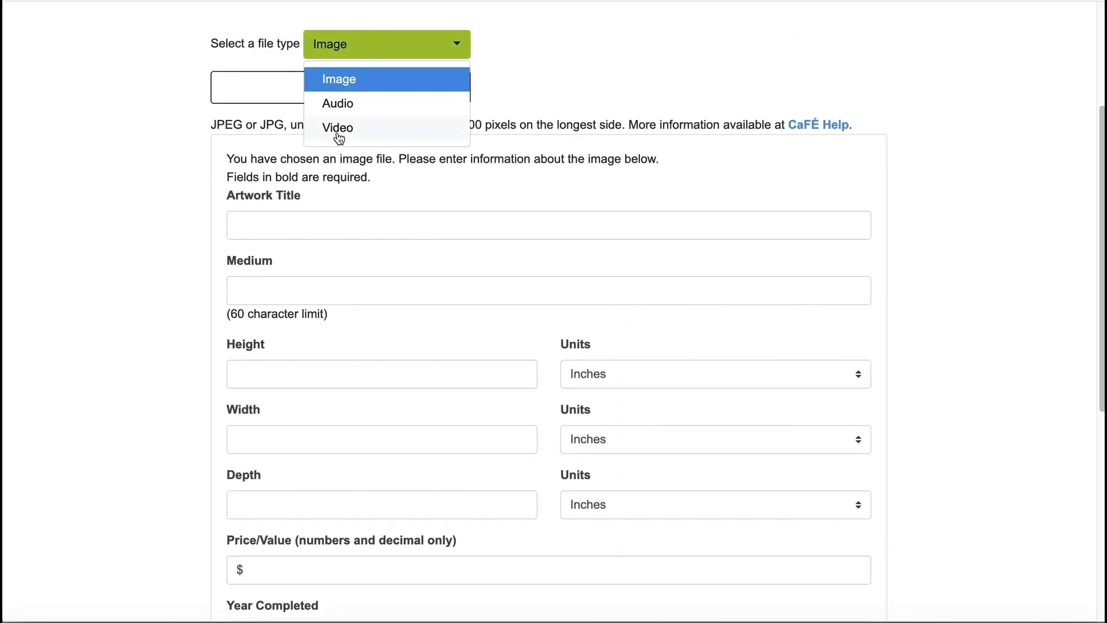
Set the file type to Video and attach CaFE Video Work Sample.mp4.
click(338, 128)
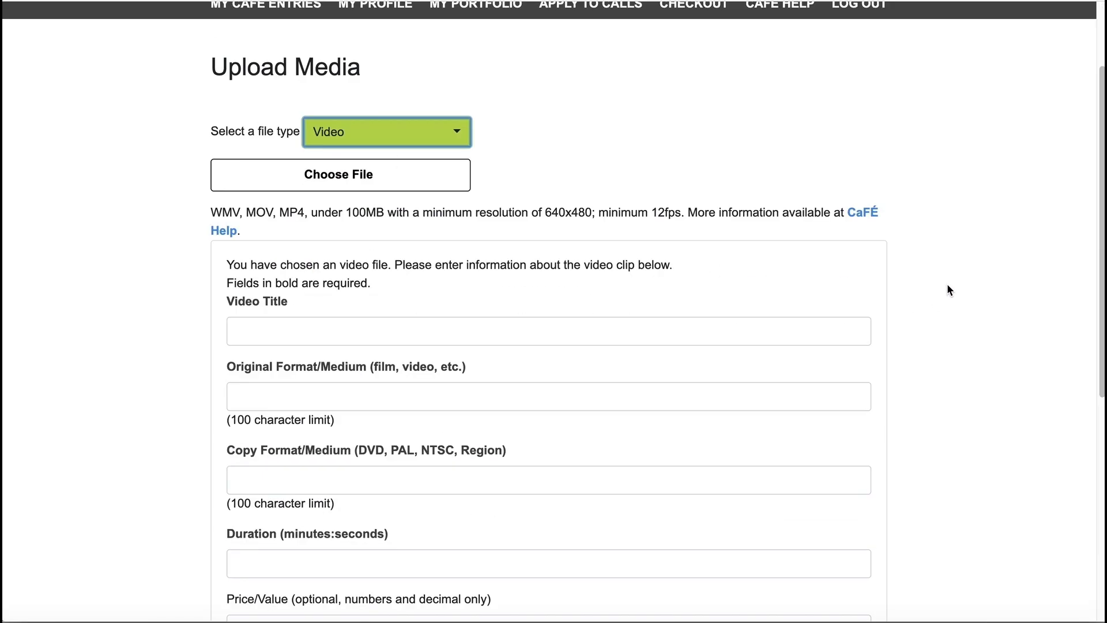
click(340, 175)
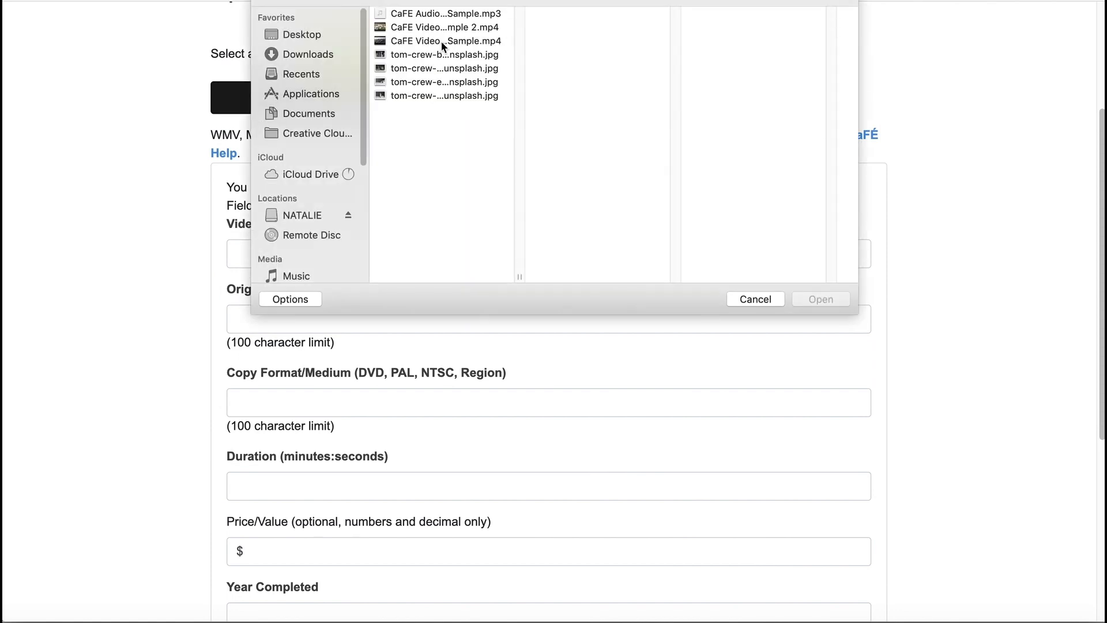
click(442, 40)
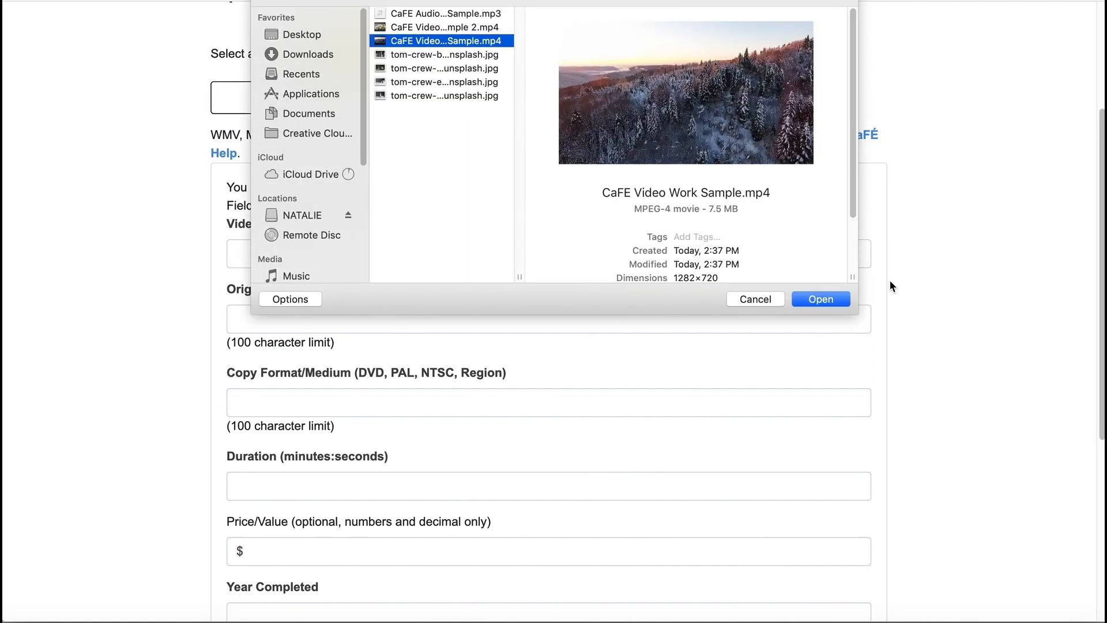
click(820, 299)
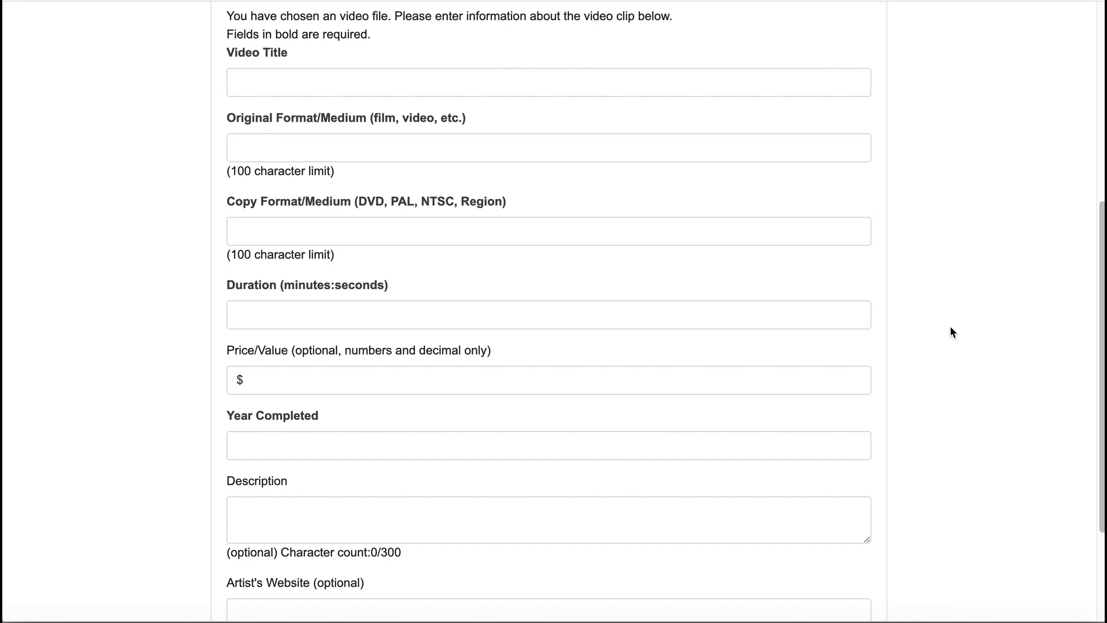
mouse_move(367, 104)
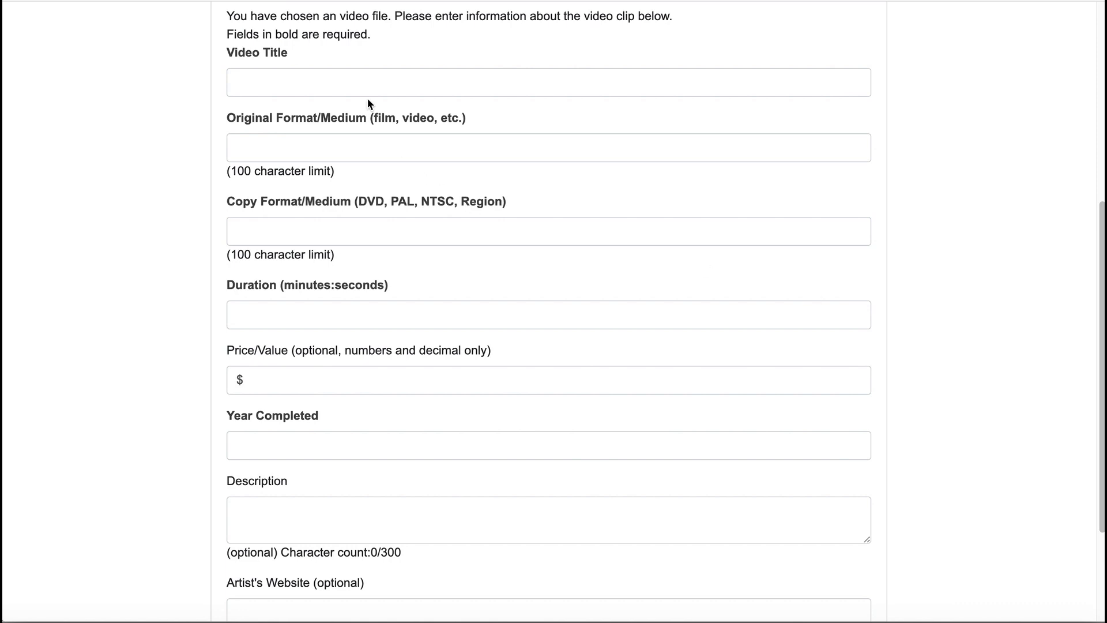
Fill the video details: title CaFE Video Sample, film original, dvd copy, 4:52, 2020.
text(CaFE Video Sample)
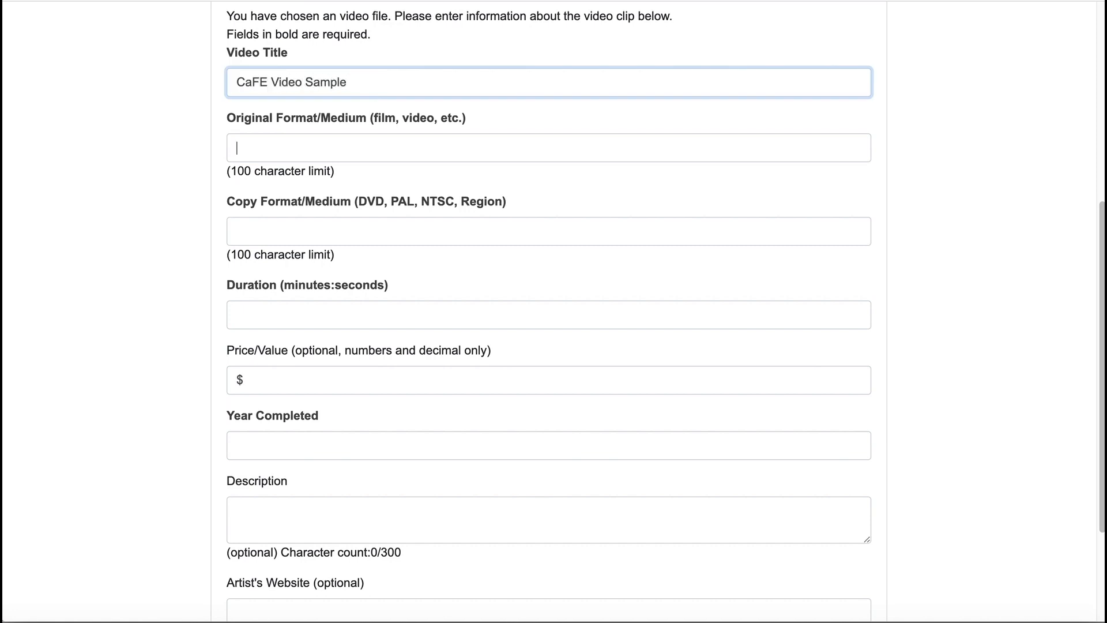
text(film)
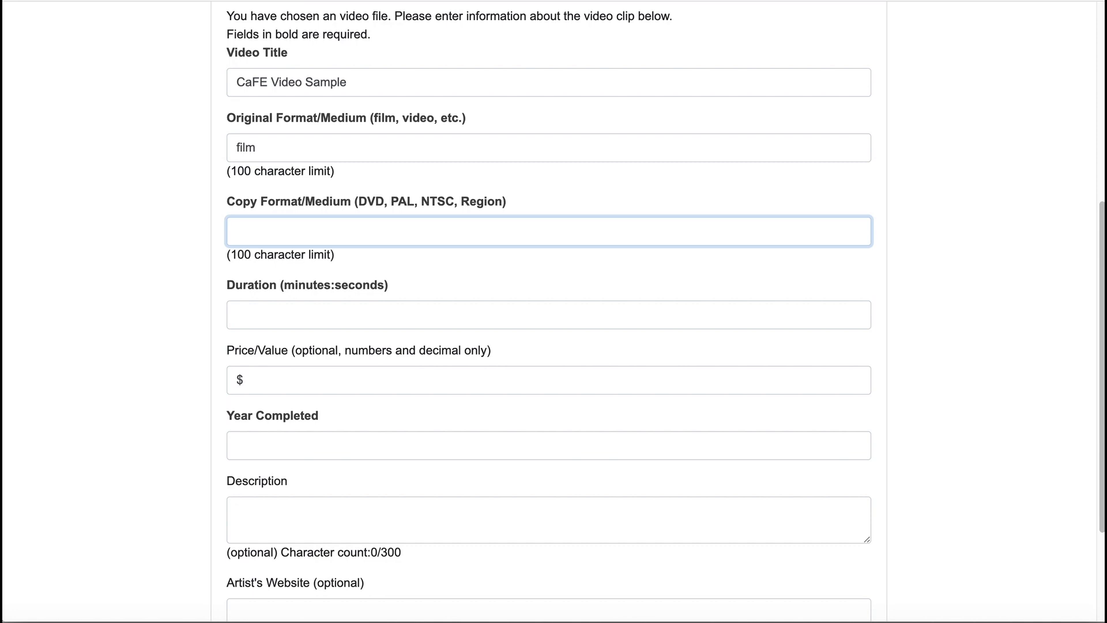
text(dvd)
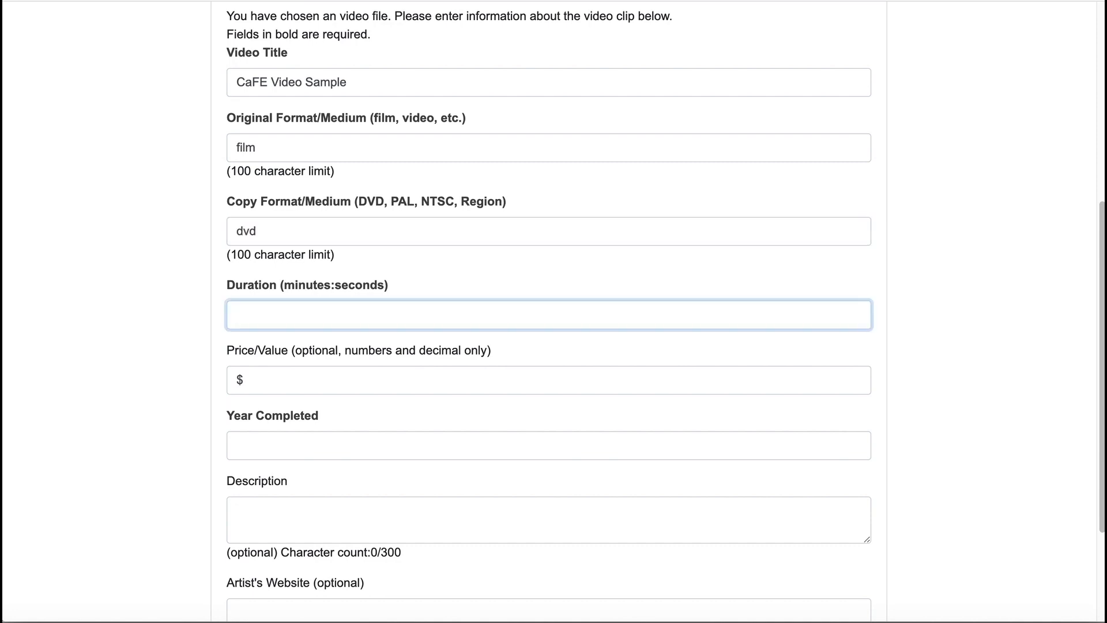
text(4:)
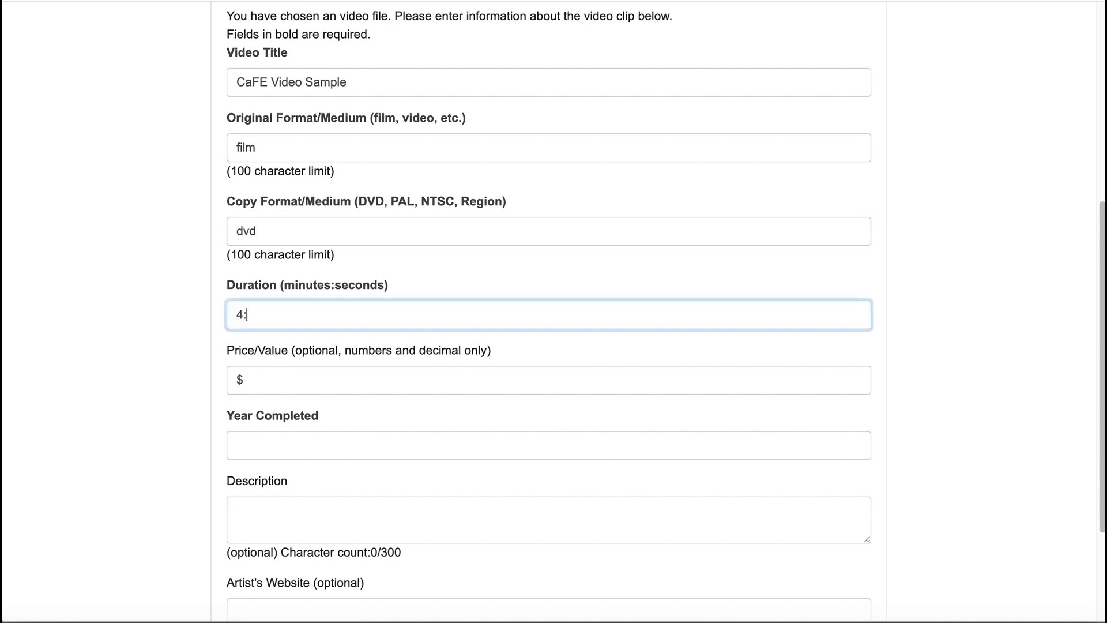
click(549, 445)
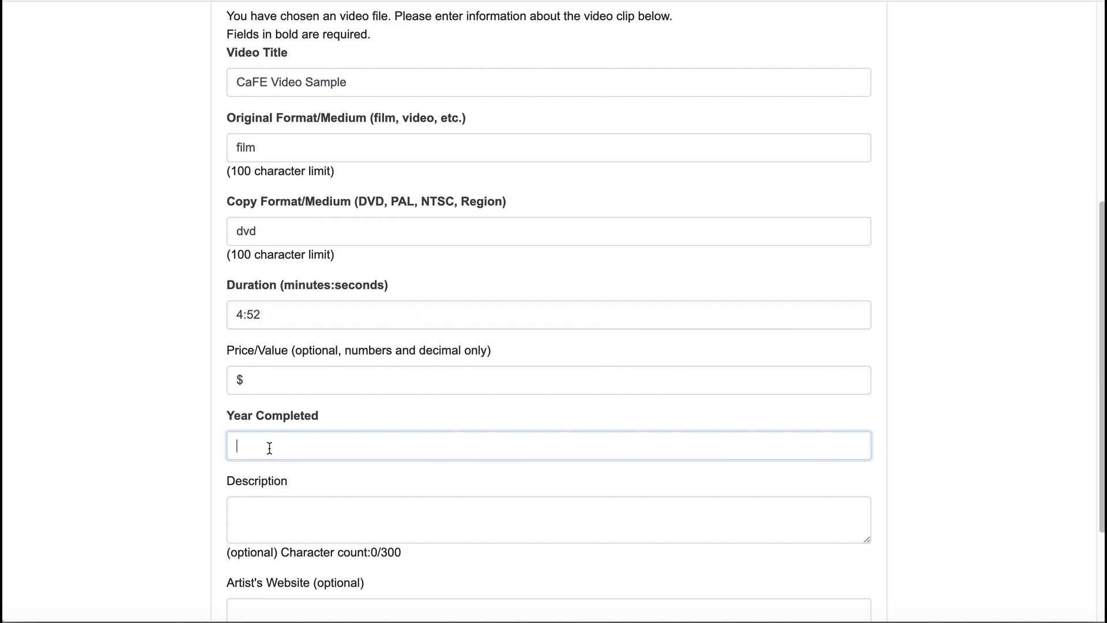
text(2020)
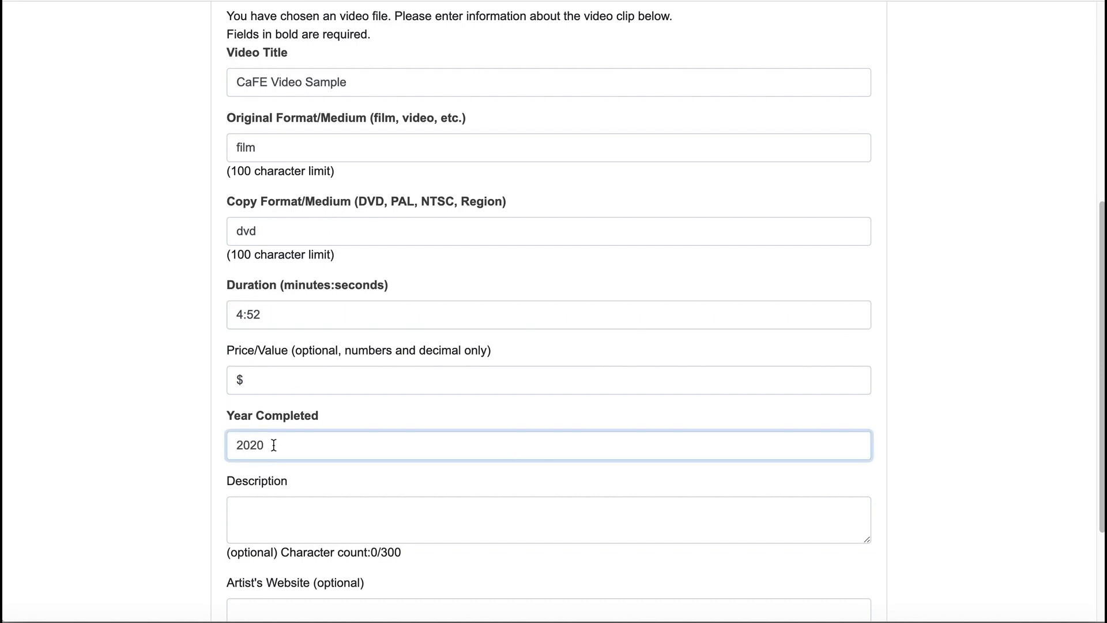
Add the video sample to My Portfolio and wait for confirmation.
scroll(down, 3)
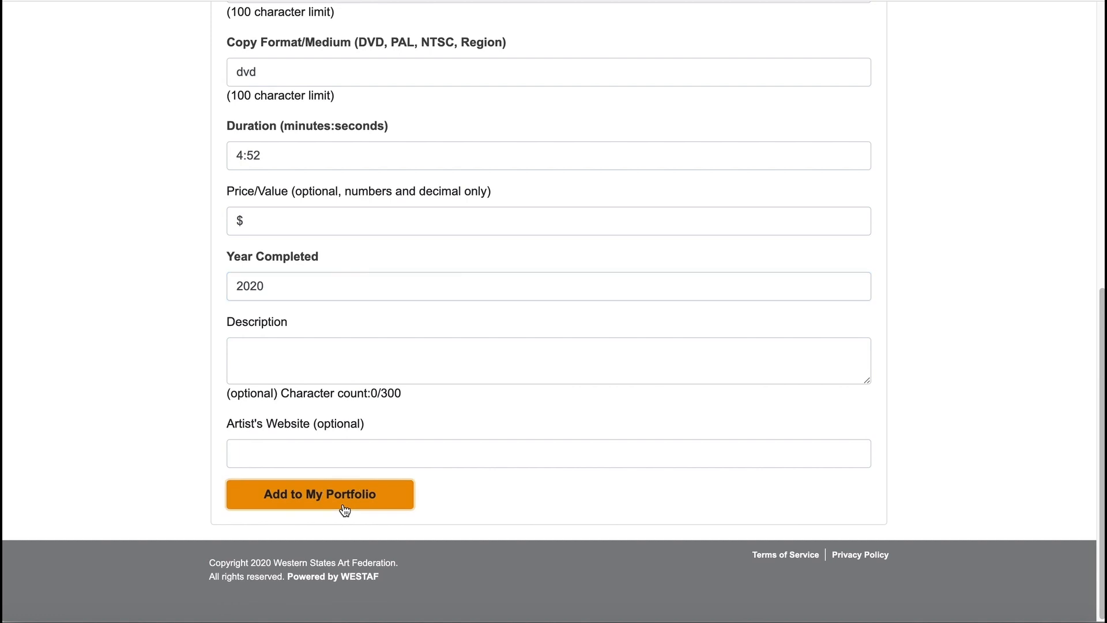
click(319, 494)
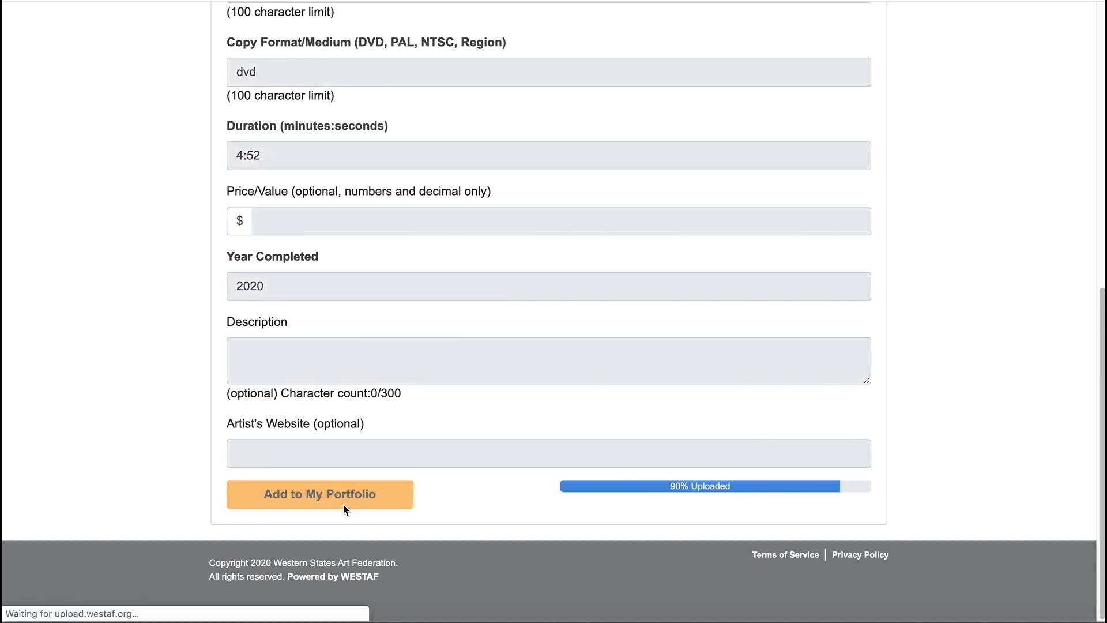
click(319, 494)
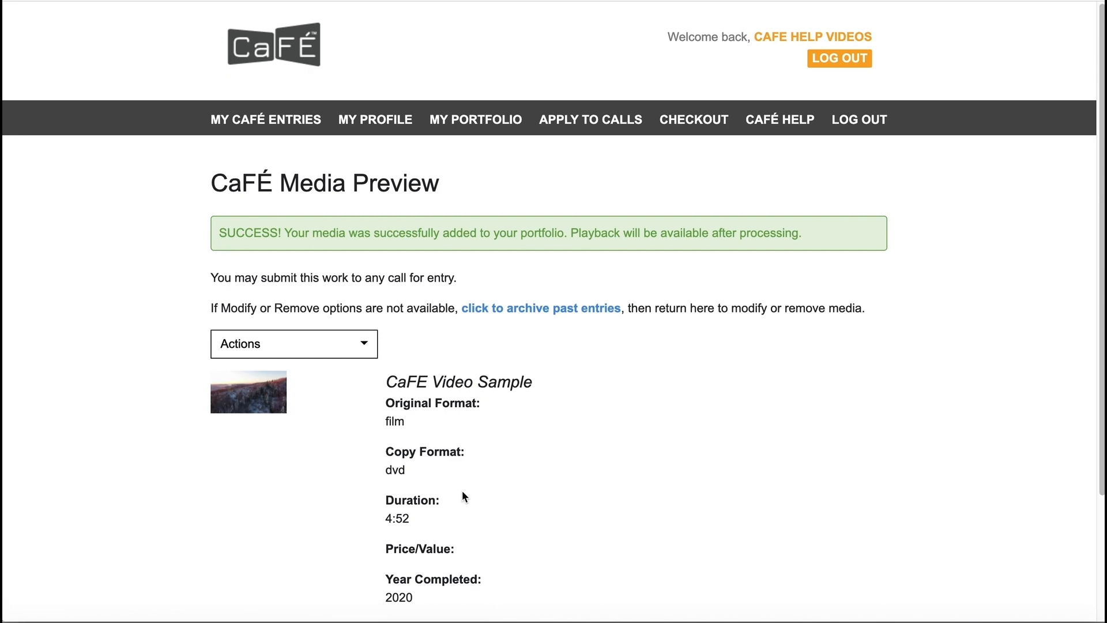
From My Portfolio, choose Modify on the Endless Death Valley Roads #3 image.
click(475, 119)
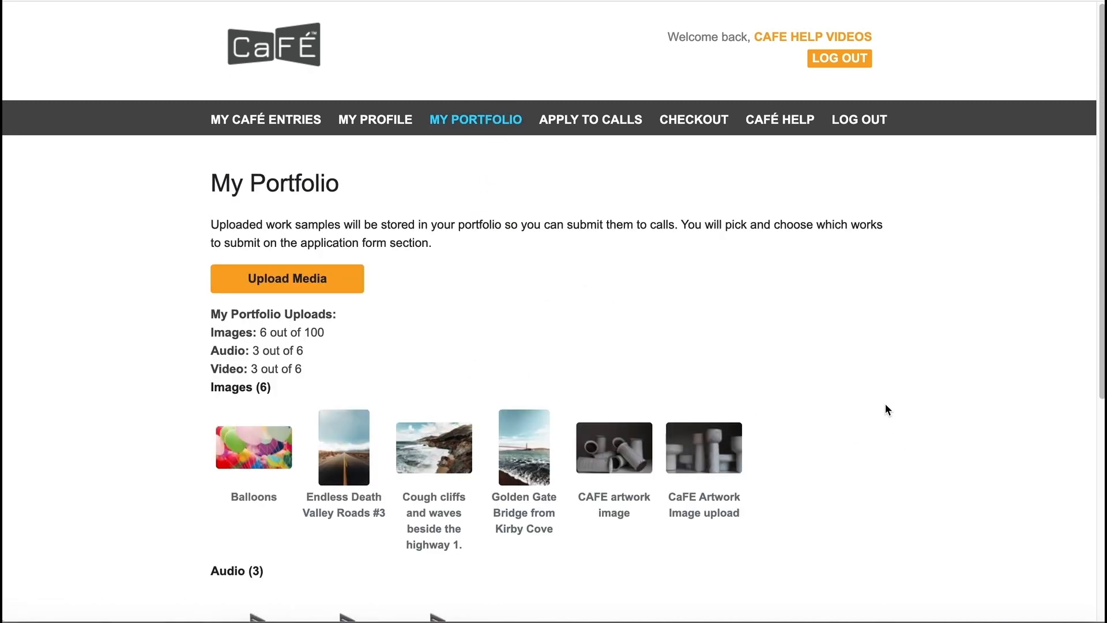
scroll(down, 3)
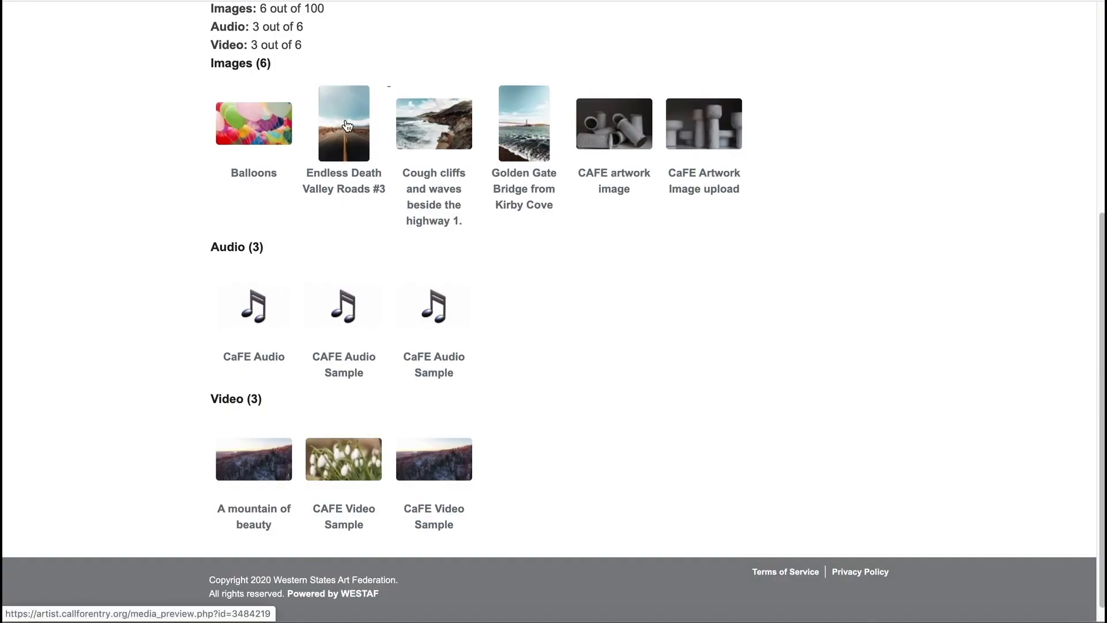
click(344, 123)
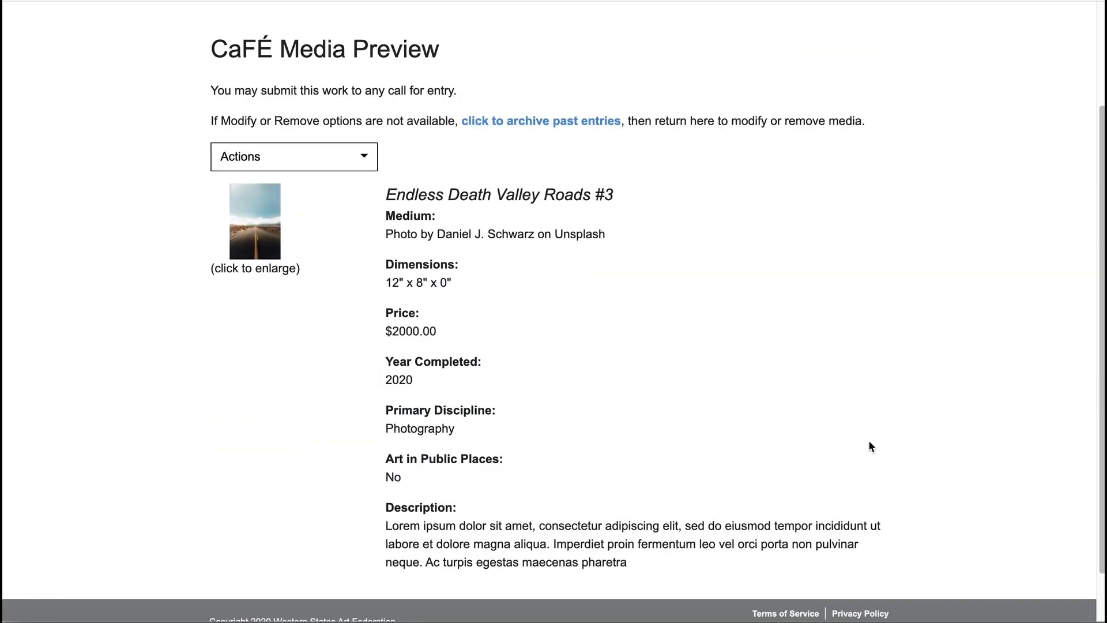
click(293, 156)
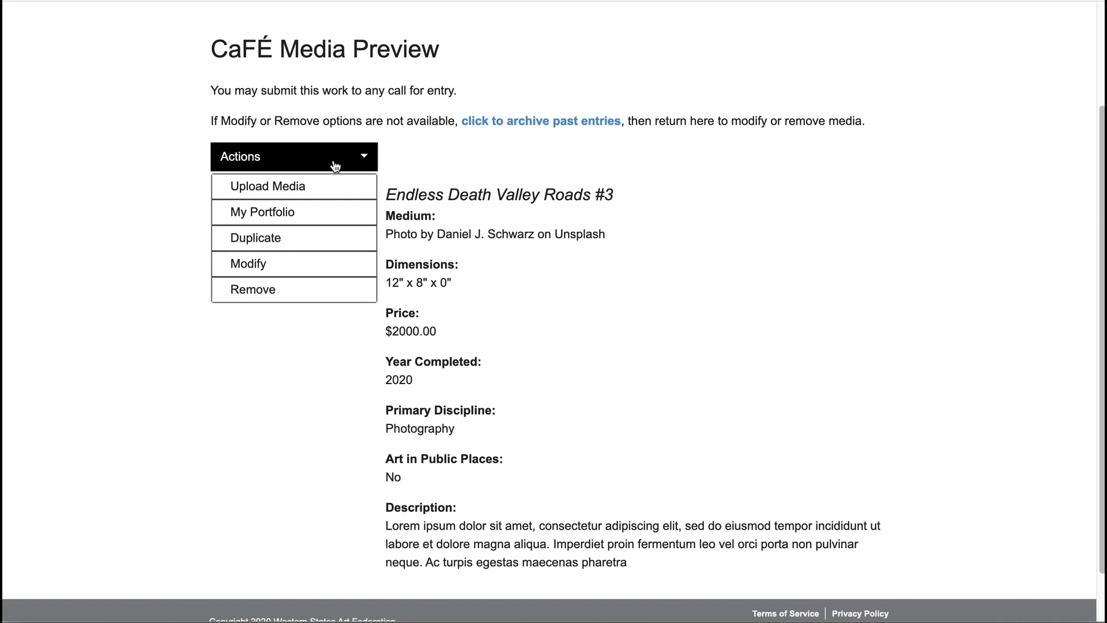
click(249, 263)
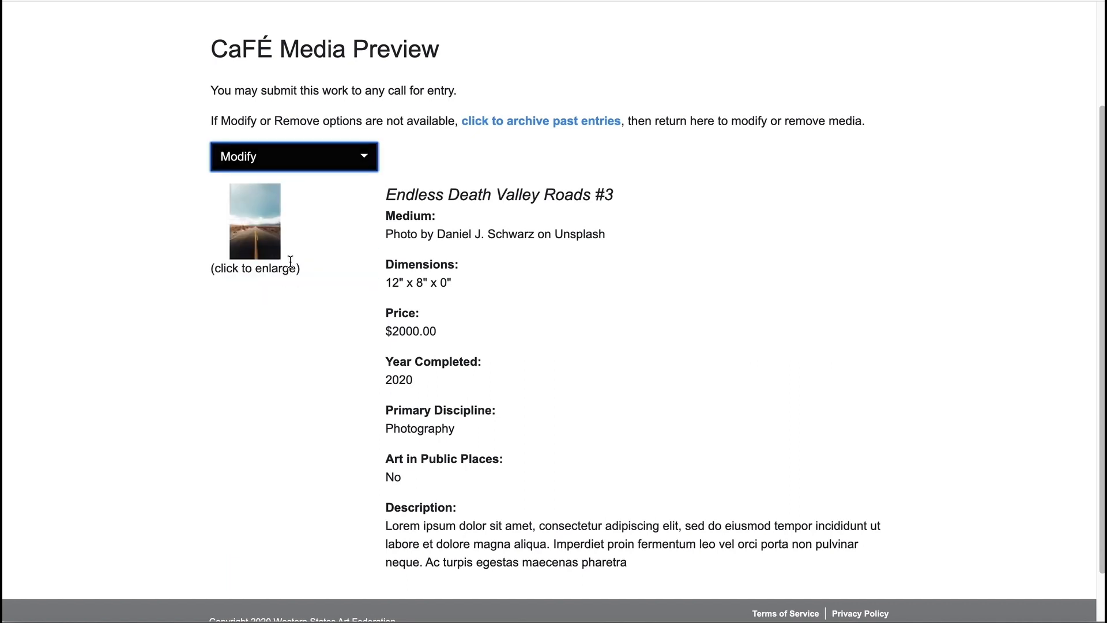
click(293, 155)
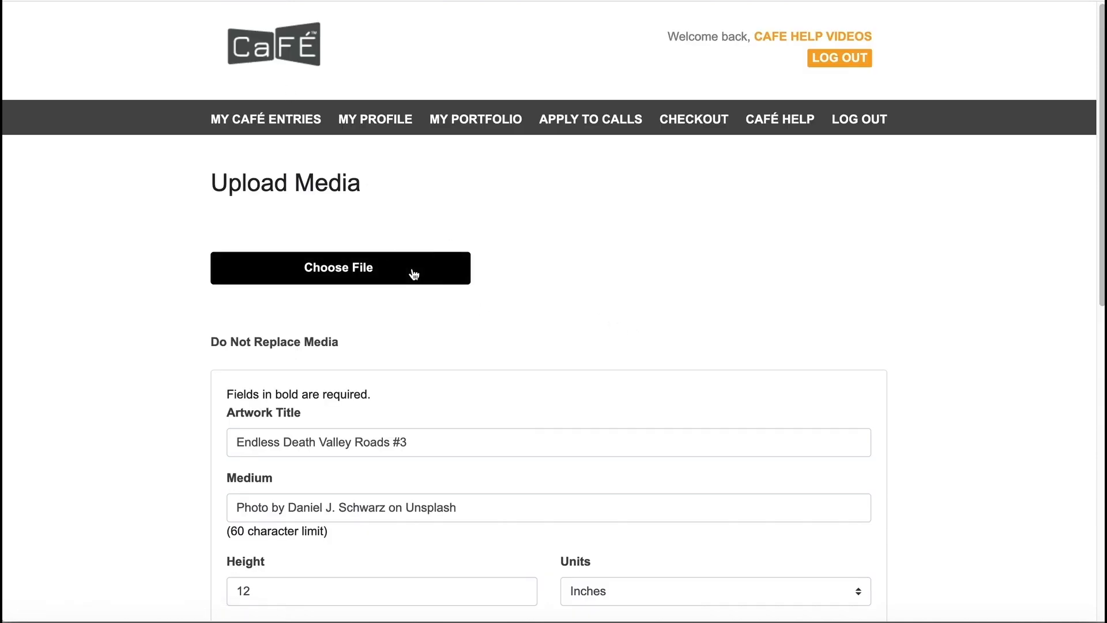
Replace the image file with the grey tubes photo and save the media changes.
click(339, 268)
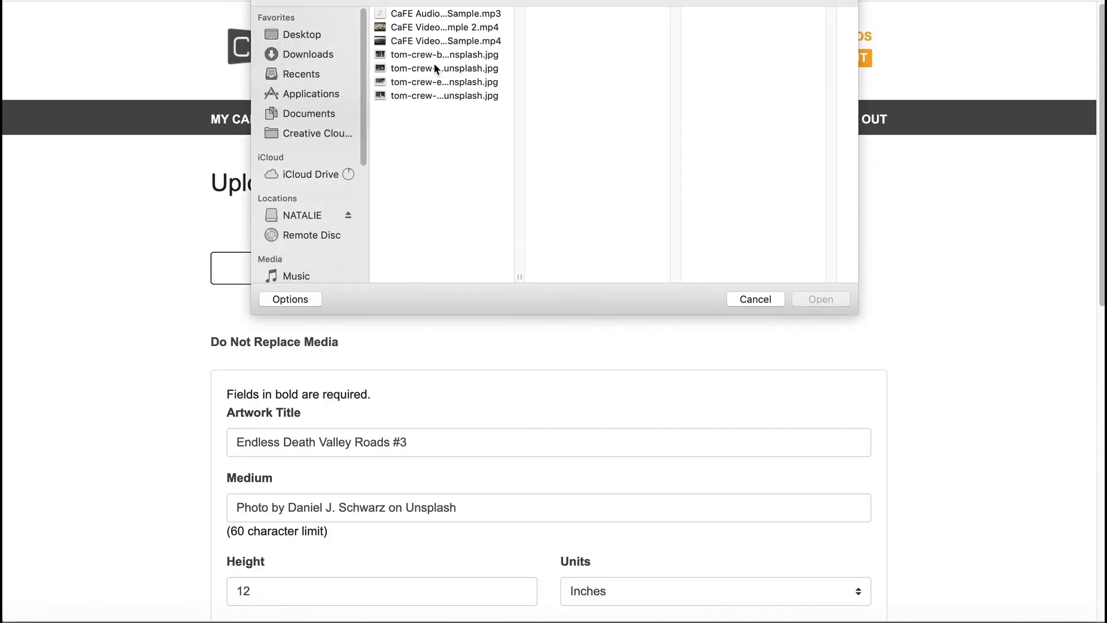
click(754, 299)
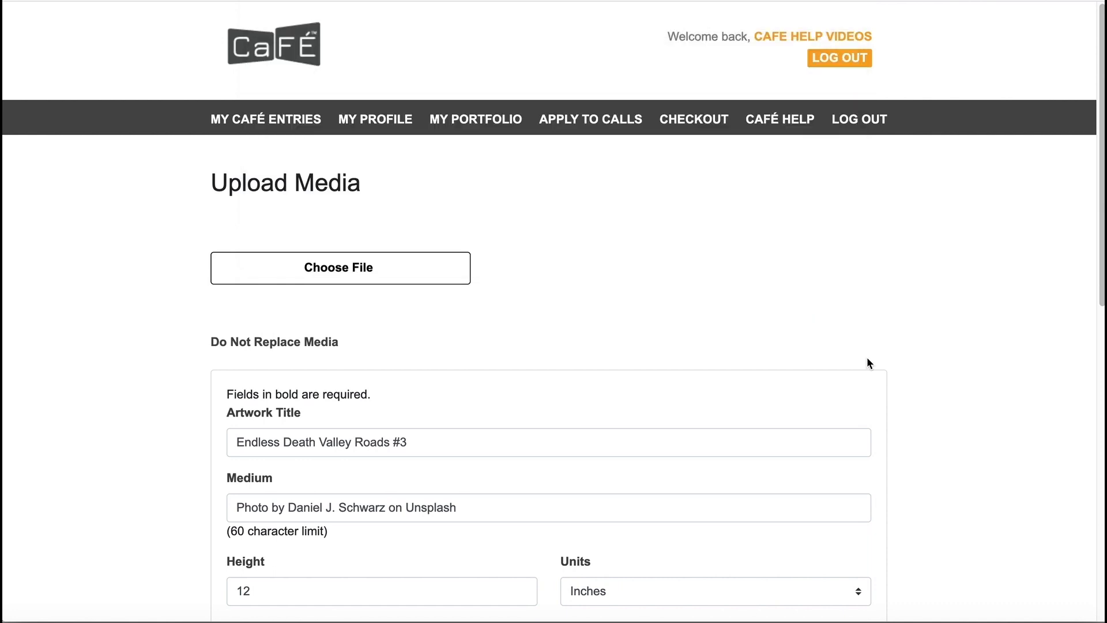
scroll(down, 3)
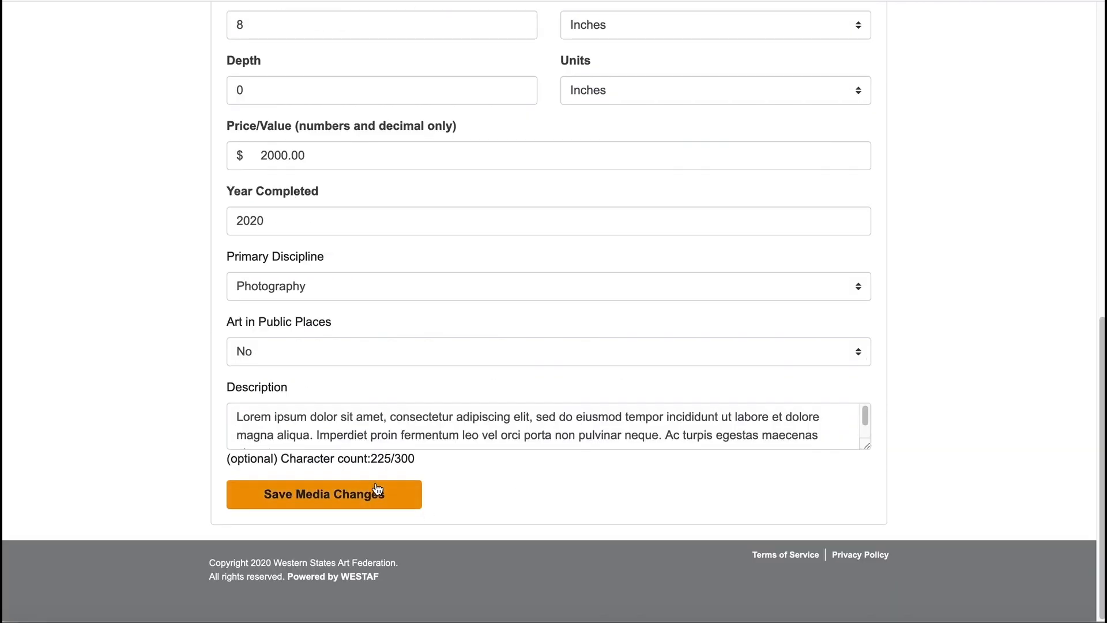
click(323, 494)
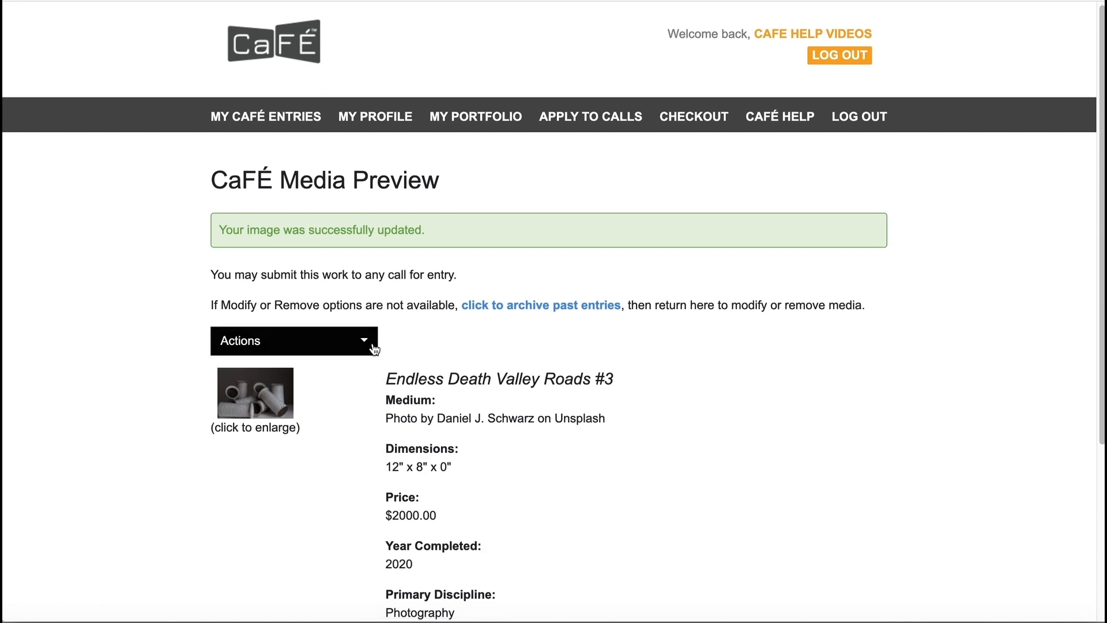
Show the Actions menu for the updated image Endless Death Valley Roads #3.
click(294, 341)
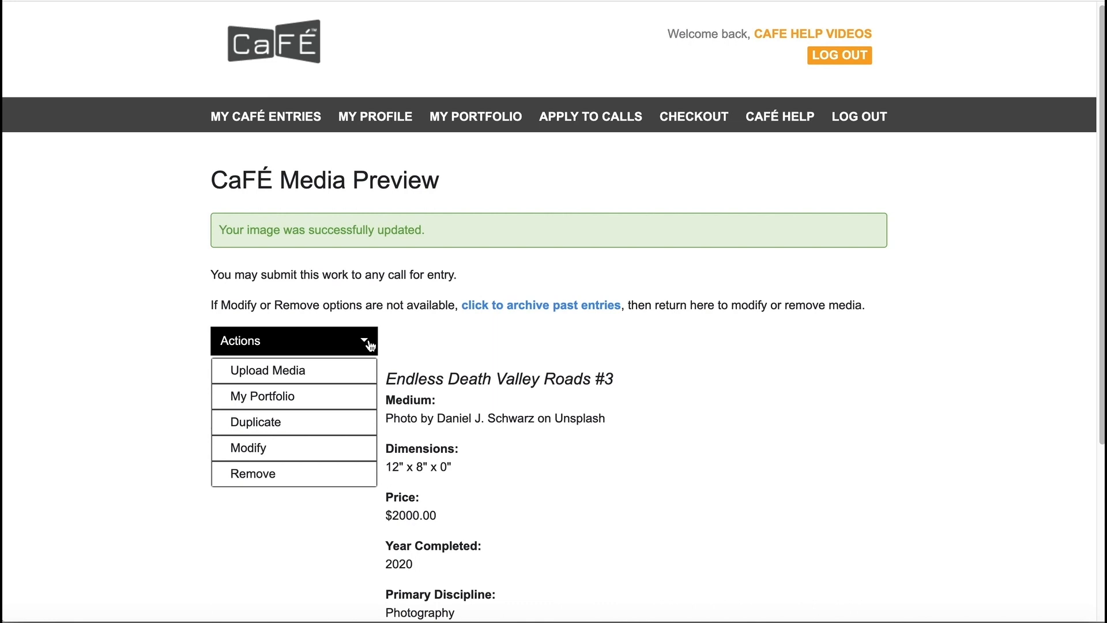
mouse_move(372, 345)
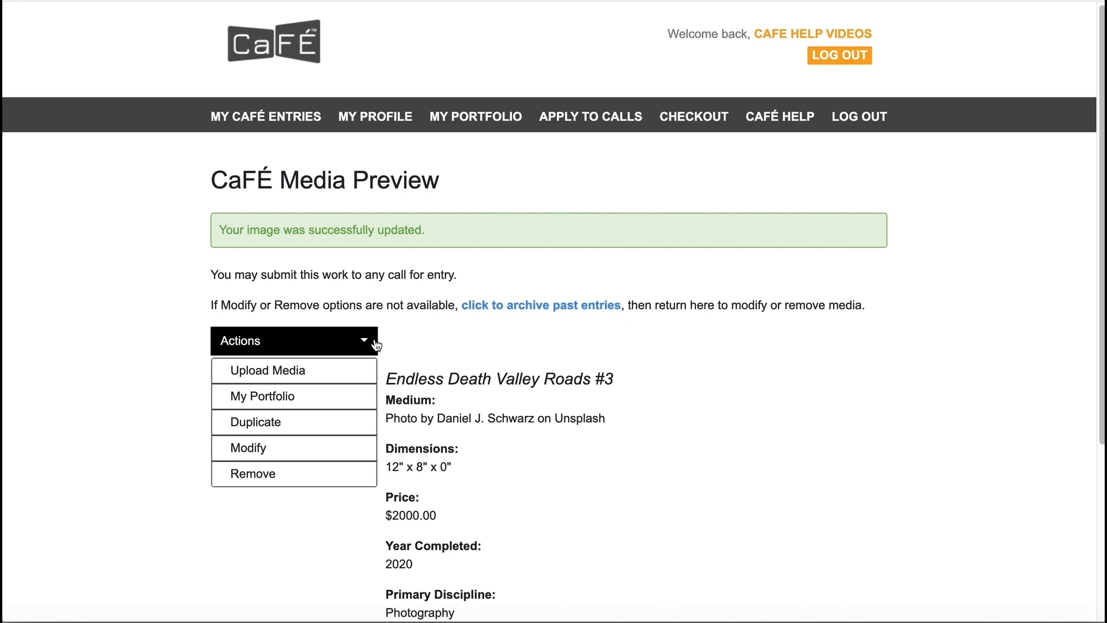
mouse_move(693, 117)
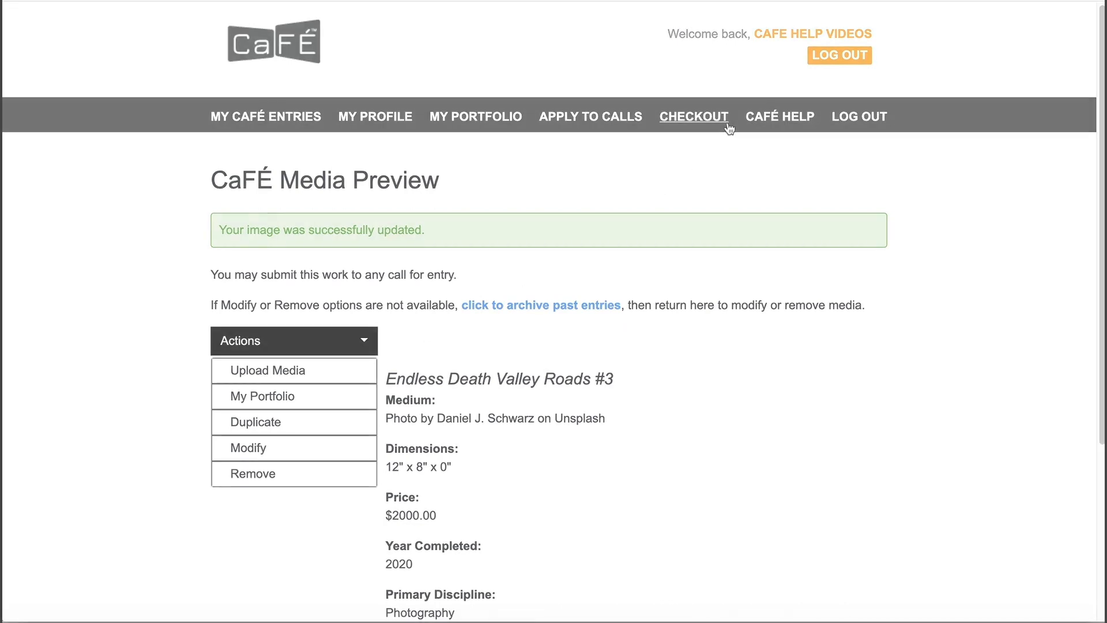